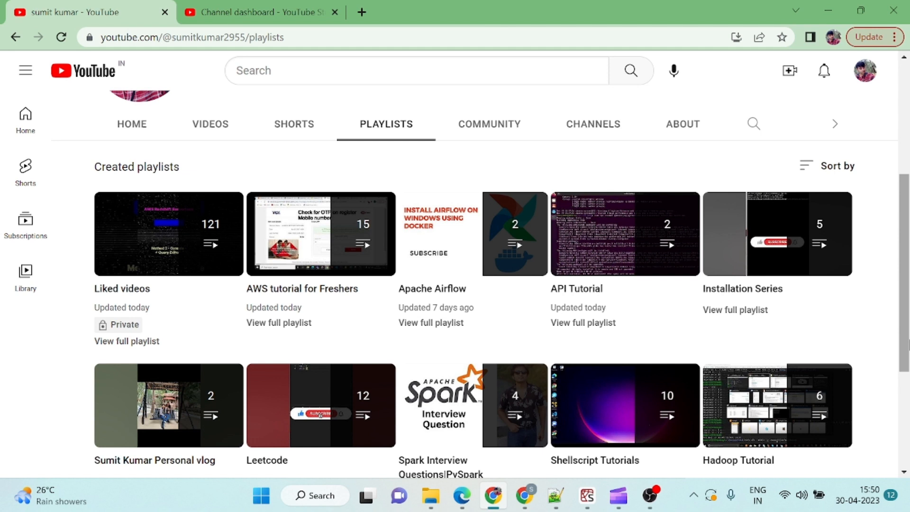
pyautogui.moveTo(472, 276)
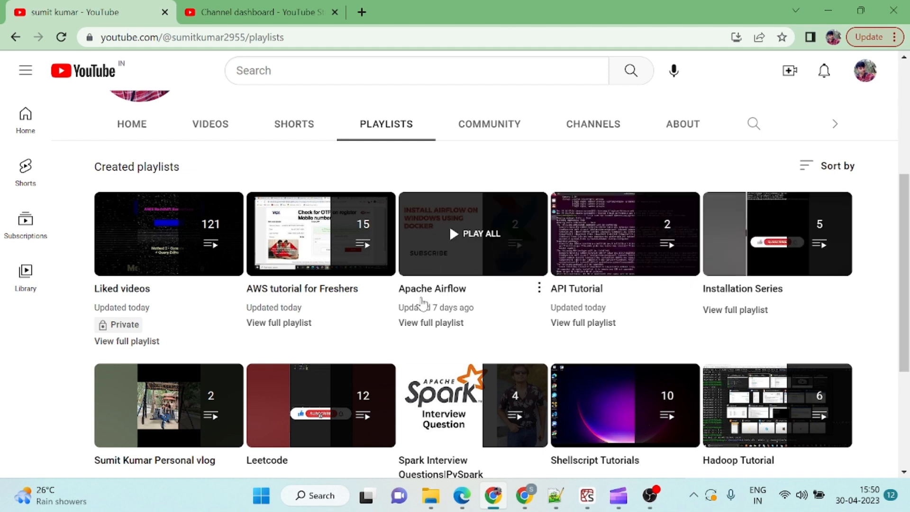
pyautogui.moveTo(479, 290)
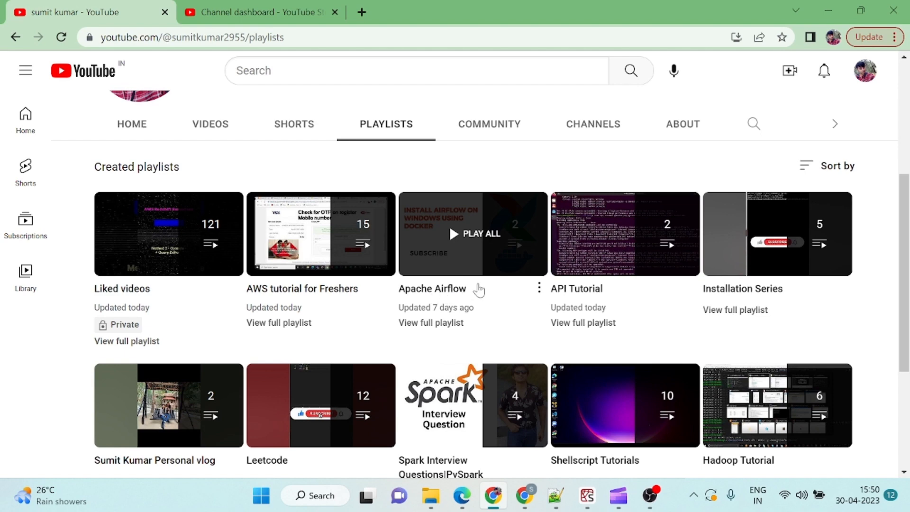
pyautogui.moveTo(478, 289)
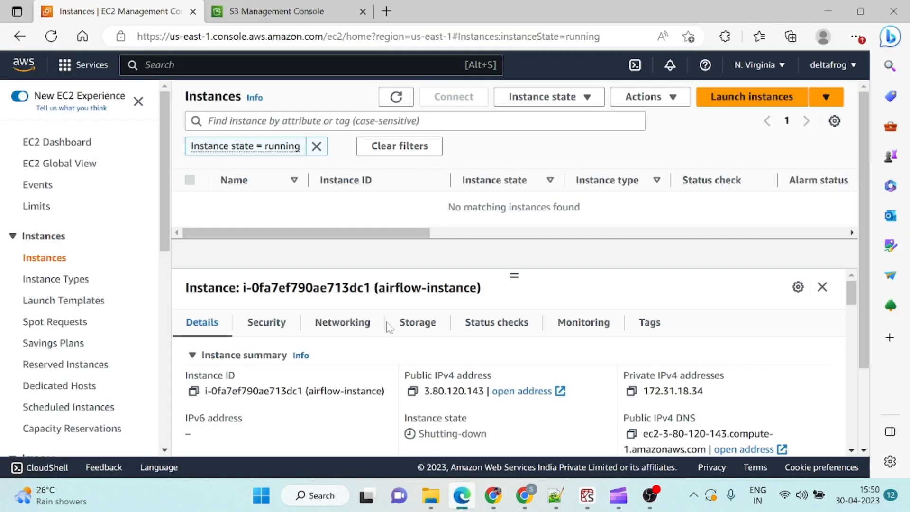
pyautogui.moveTo(362, 212)
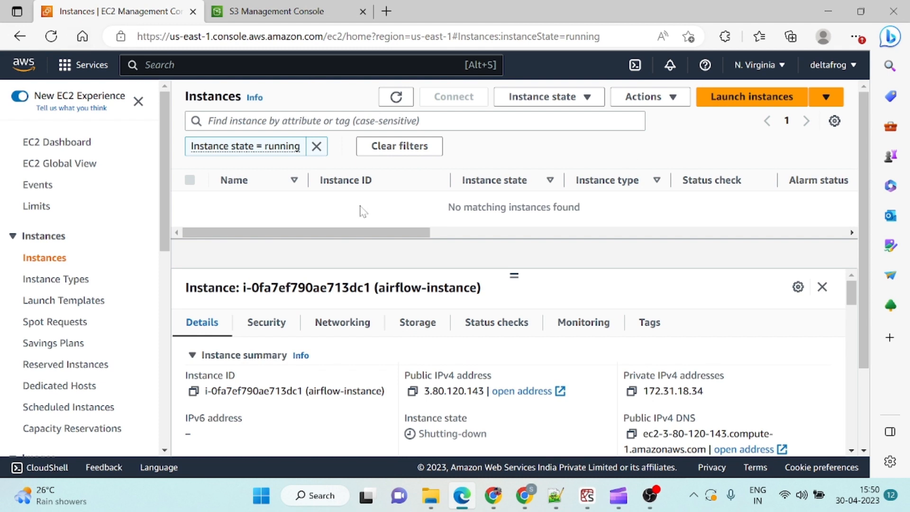
# Step: Begin a new EC2 instance launch and name it airflow-test
pyautogui.click(750, 96)
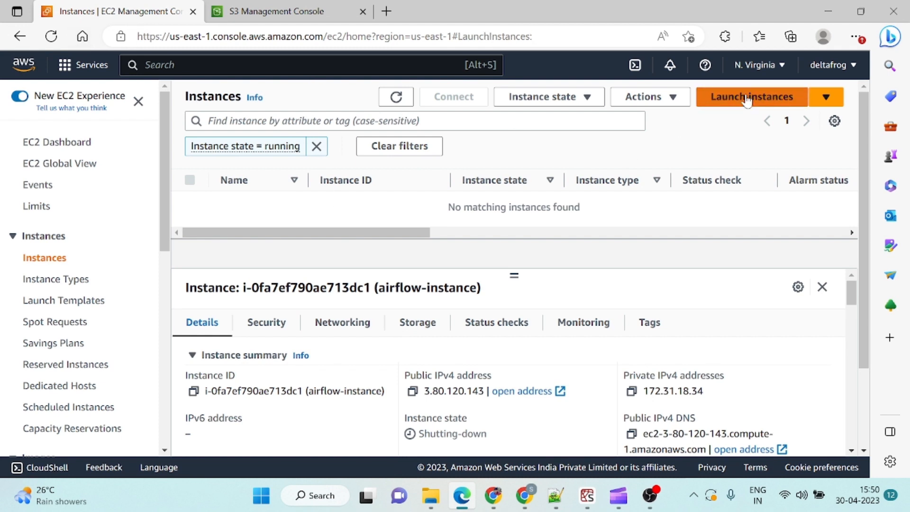
pyautogui.click(750, 97)
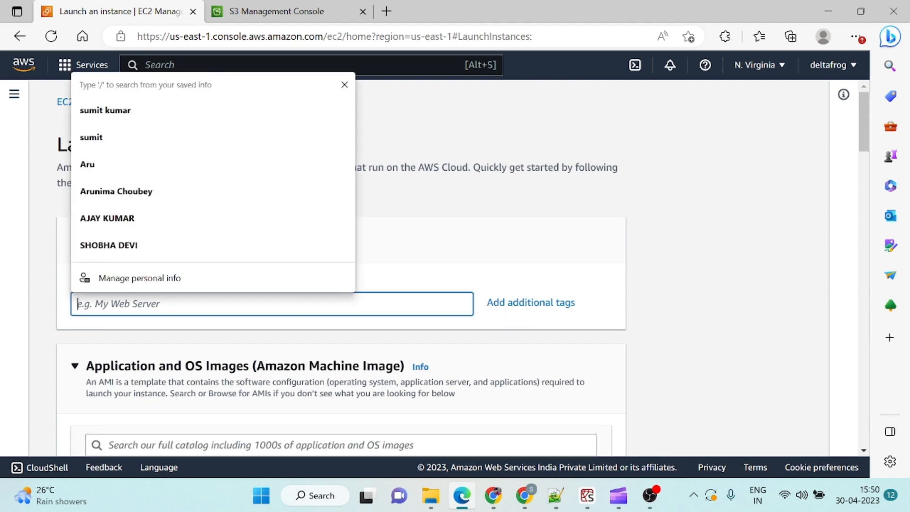
pyautogui.write('airflow-')
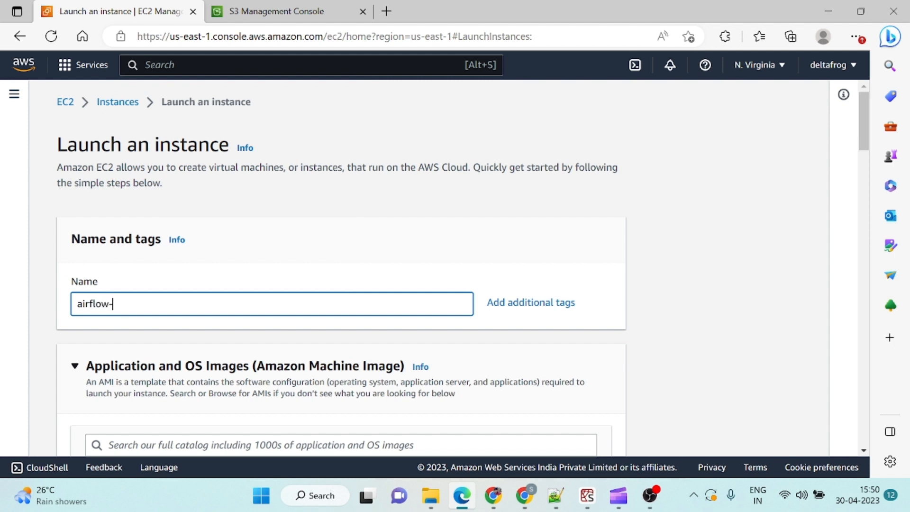
pyautogui.write('test')
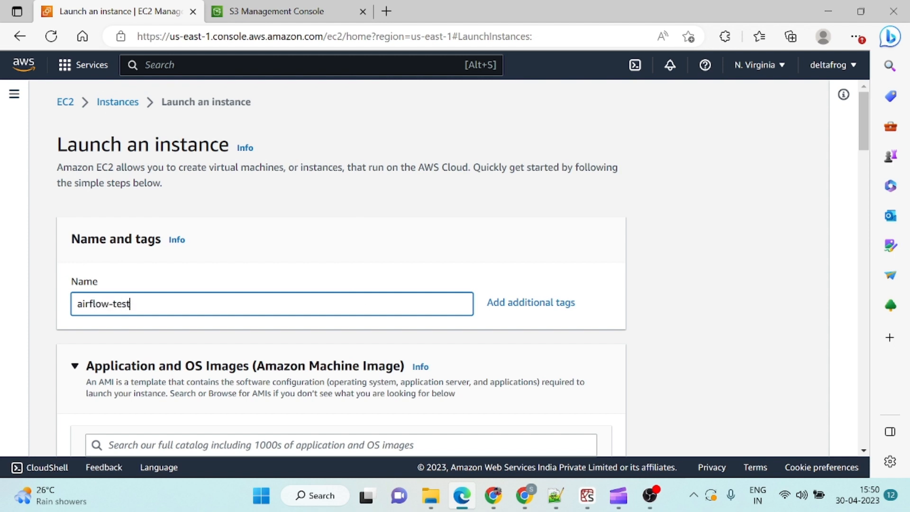
# Step: Choose the Ubuntu Server 22.04 LTS image and the airflow_ec2 key pair for login
pyautogui.scroll(-3)
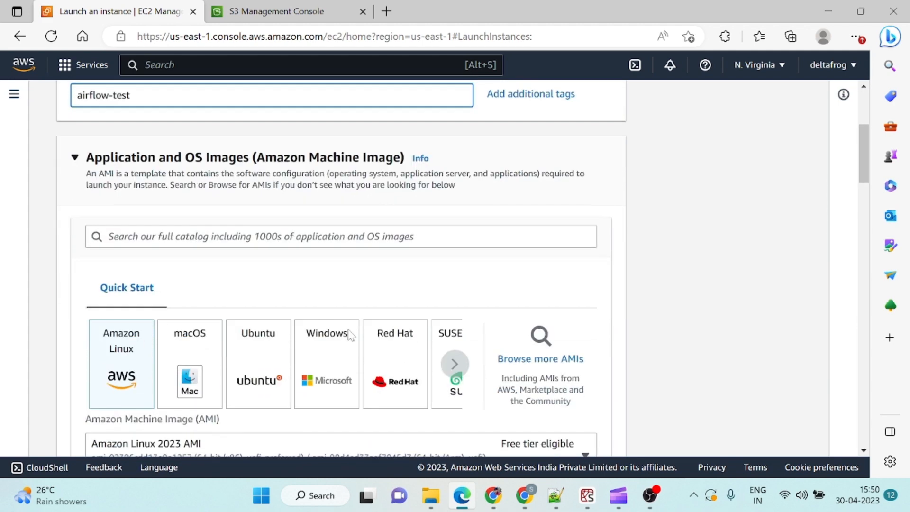
pyautogui.scroll(-3)
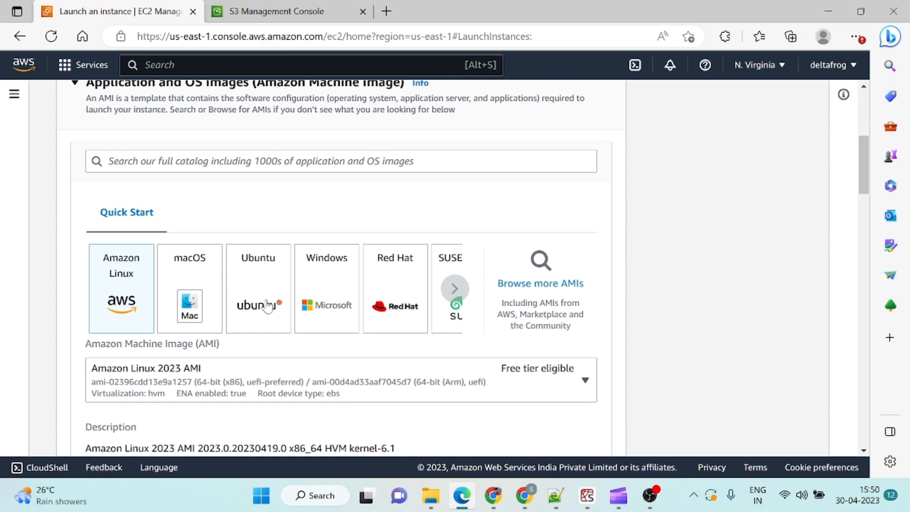
pyautogui.click(257, 288)
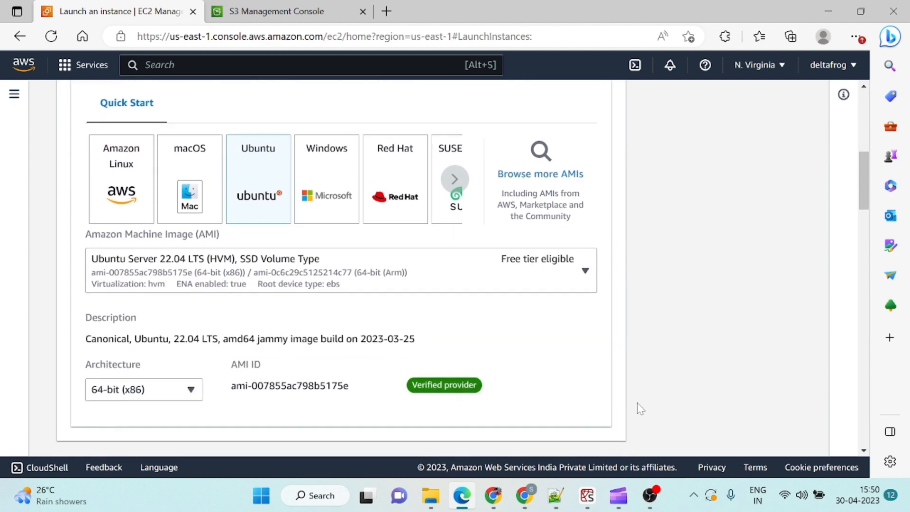
pyautogui.scroll(-3)
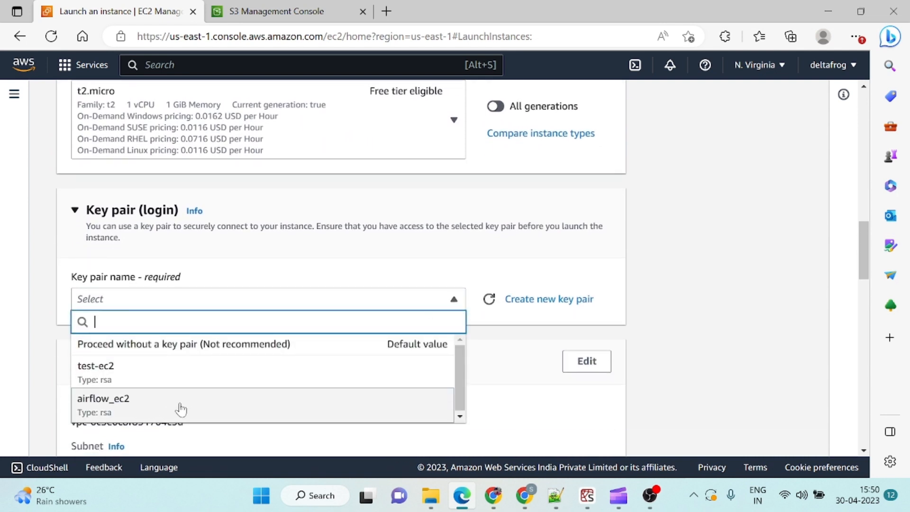
pyautogui.click(103, 399)
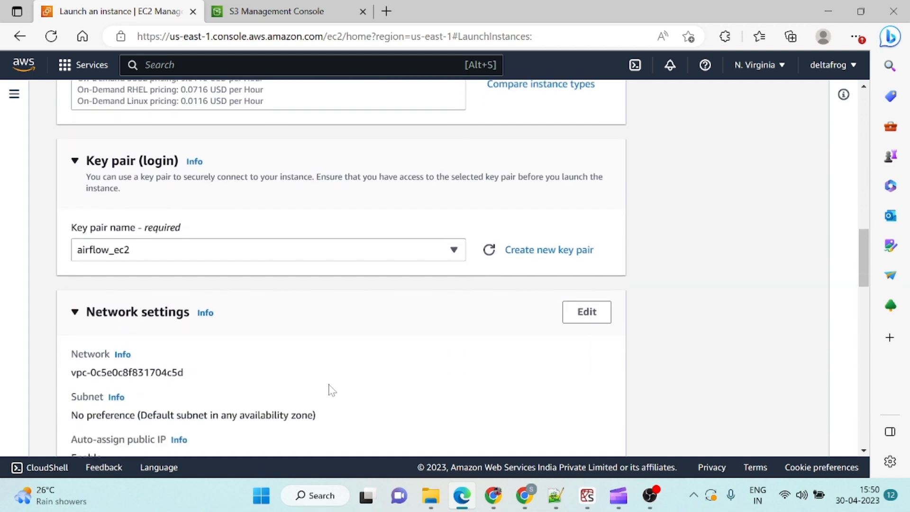
pyautogui.scroll(-3)
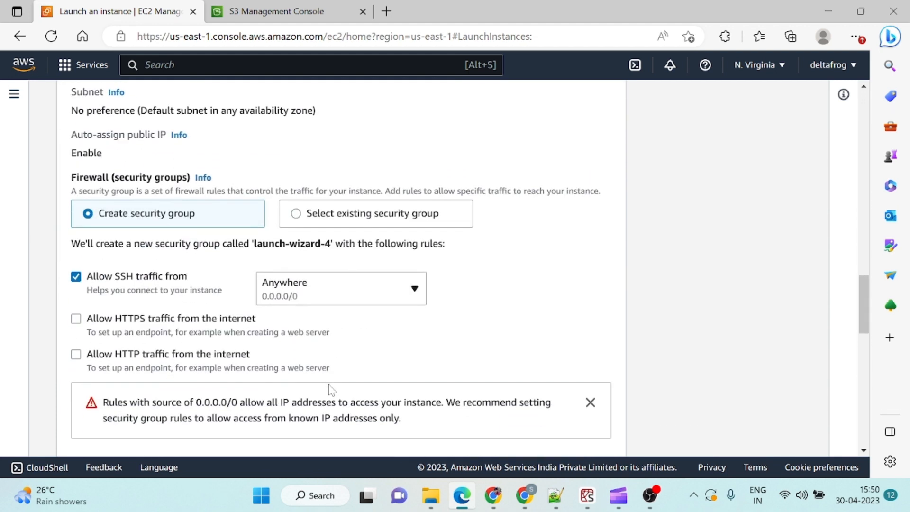
pyautogui.moveTo(119, 227)
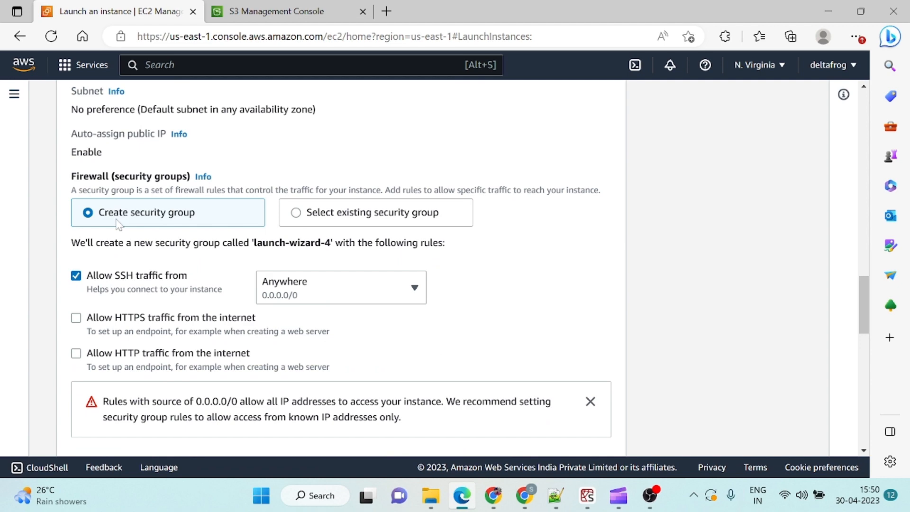
# Step: Allow HTTPS and HTTP traffic from the internet and launch the airflow-test instance
pyautogui.click(76, 317)
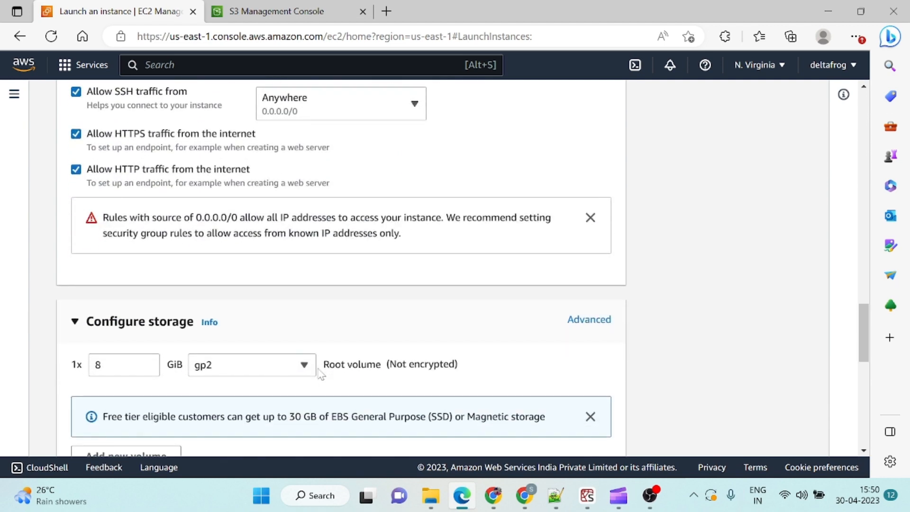
pyautogui.scroll(3)
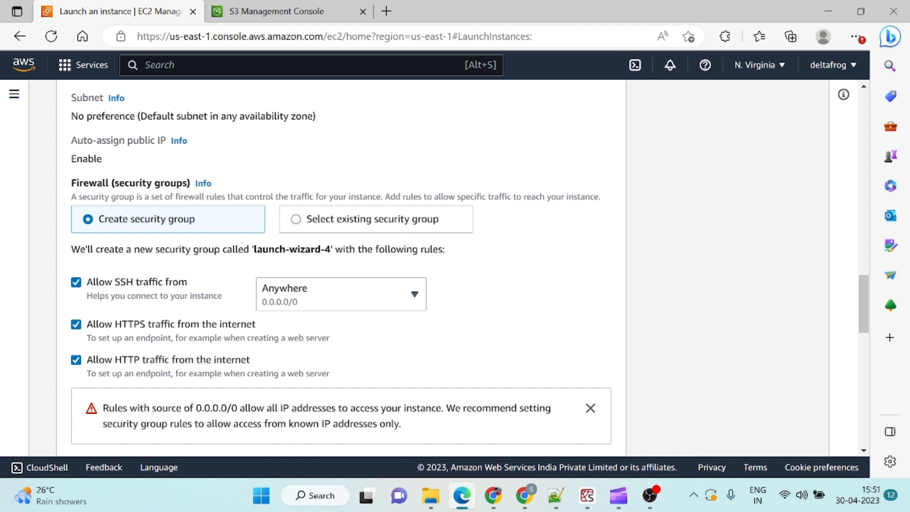
pyautogui.moveTo(257, 356)
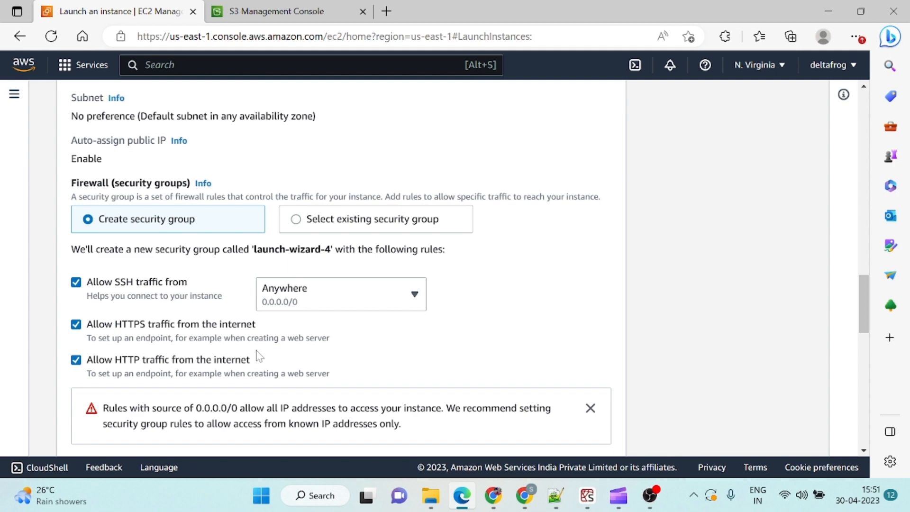
pyautogui.scroll(-3)
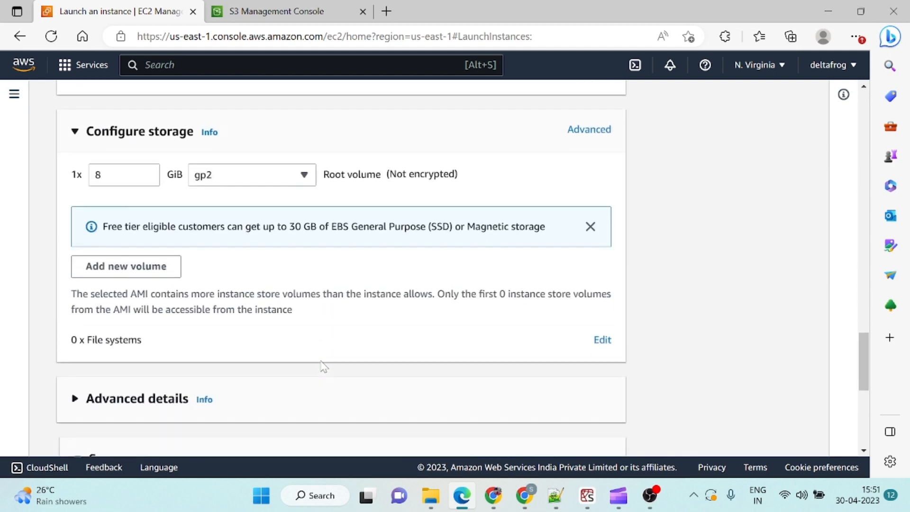
pyautogui.scroll(-3)
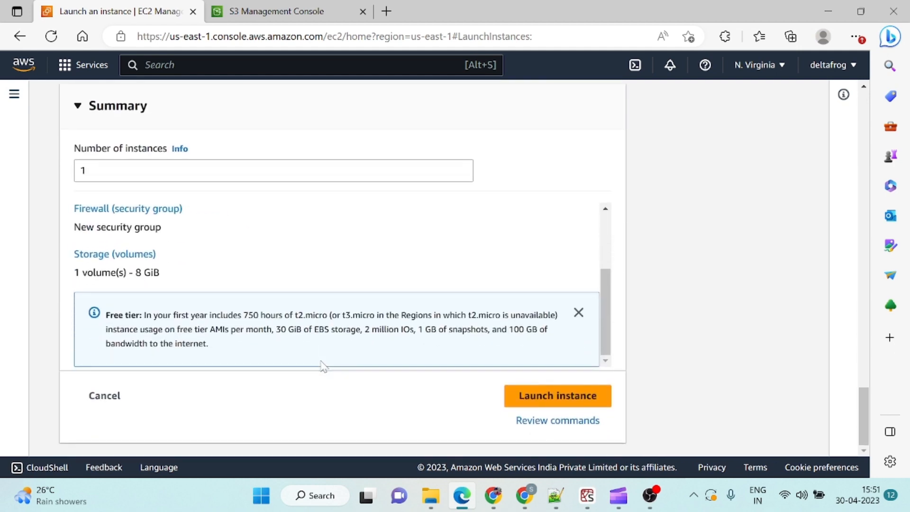
pyautogui.moveTo(579, 410)
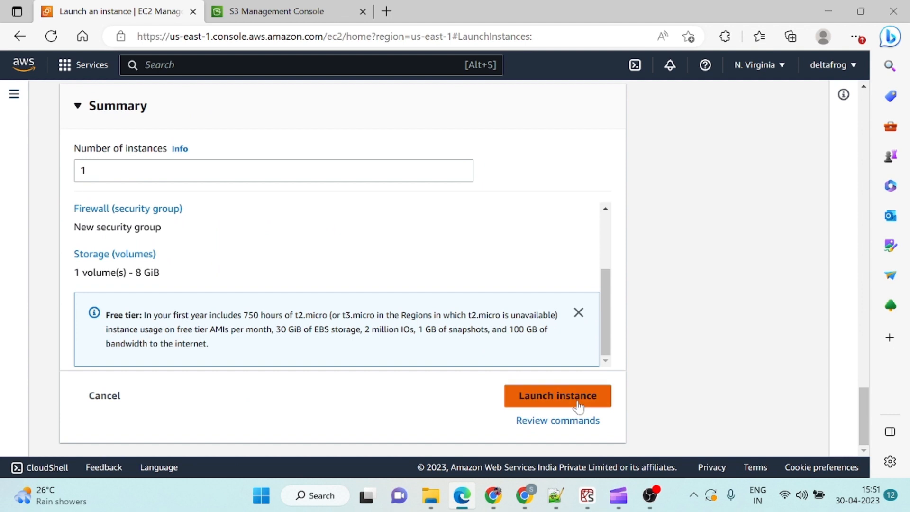
pyautogui.click(557, 396)
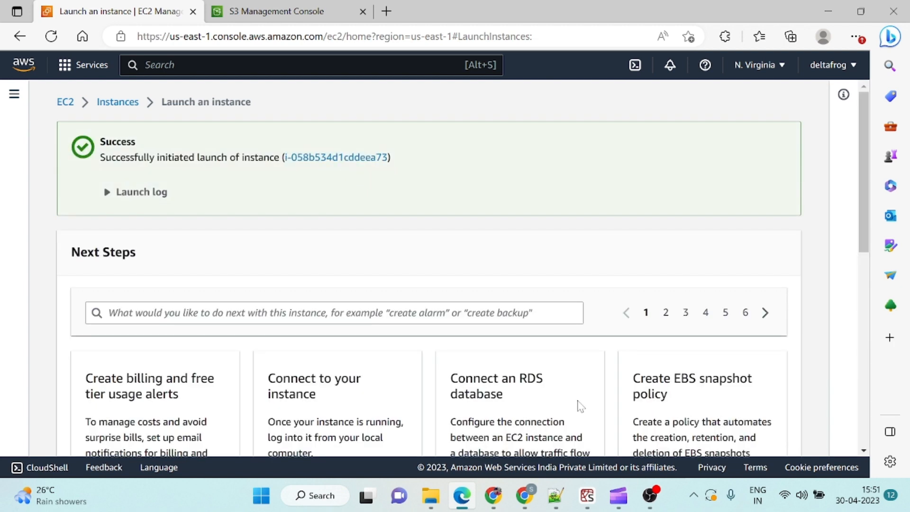
pyautogui.moveTo(131, 106)
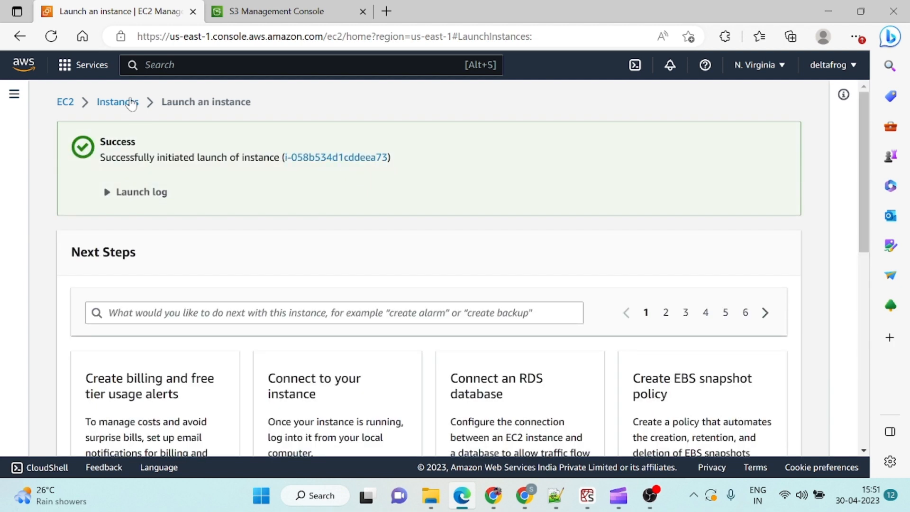
# Step: Return to the Instances list and refresh until airflow-test shows as Running
pyautogui.click(117, 102)
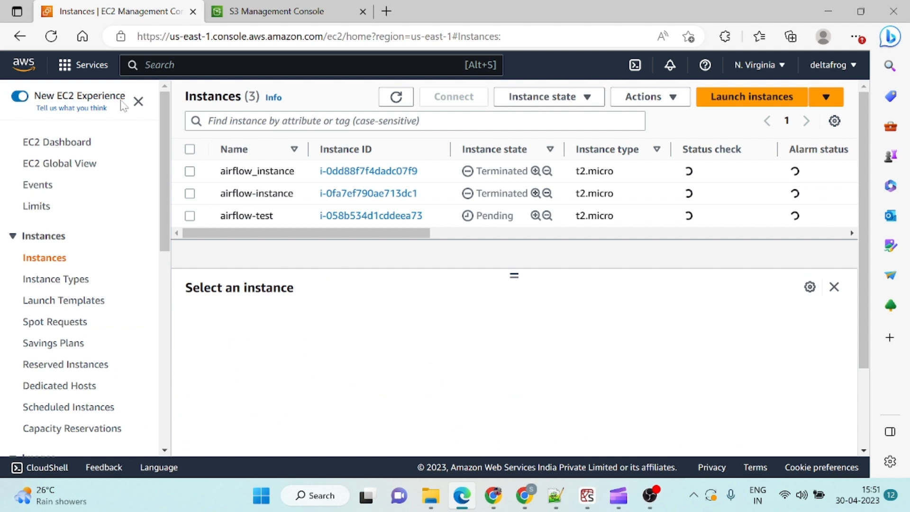
pyautogui.click(396, 97)
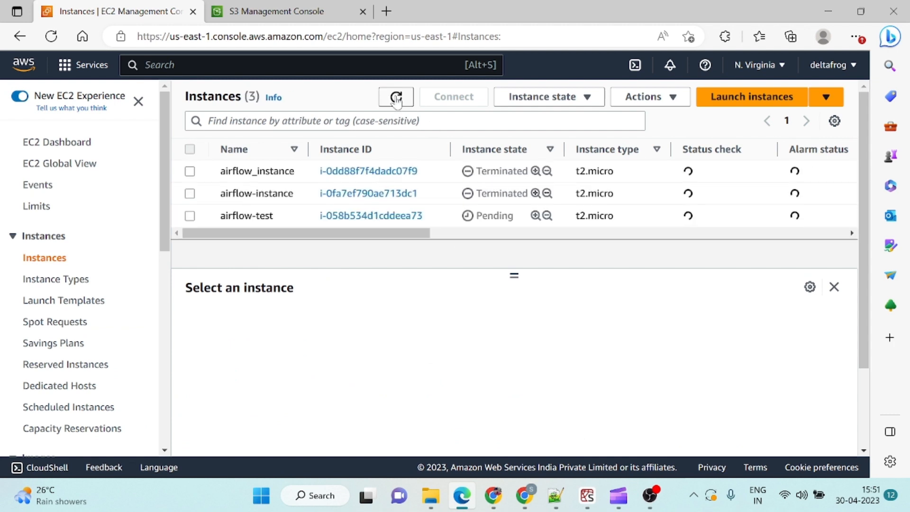
pyautogui.click(396, 97)
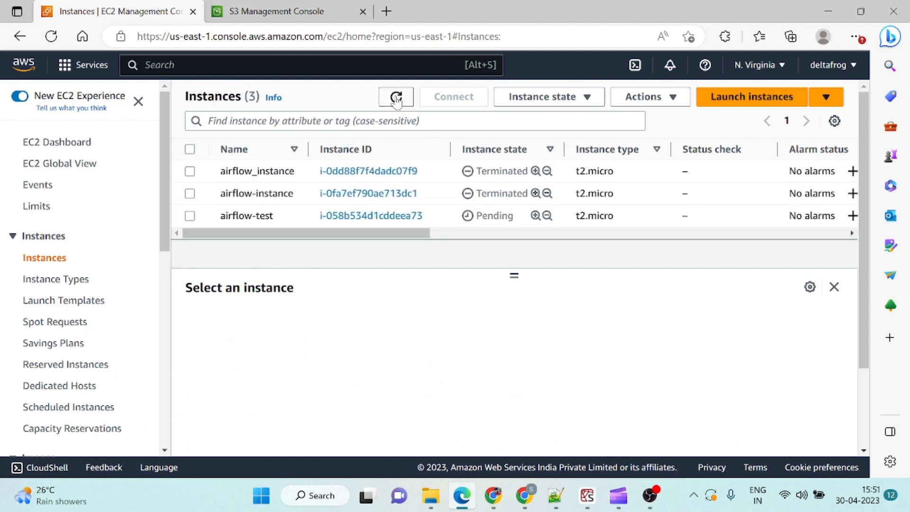
pyautogui.click(396, 97)
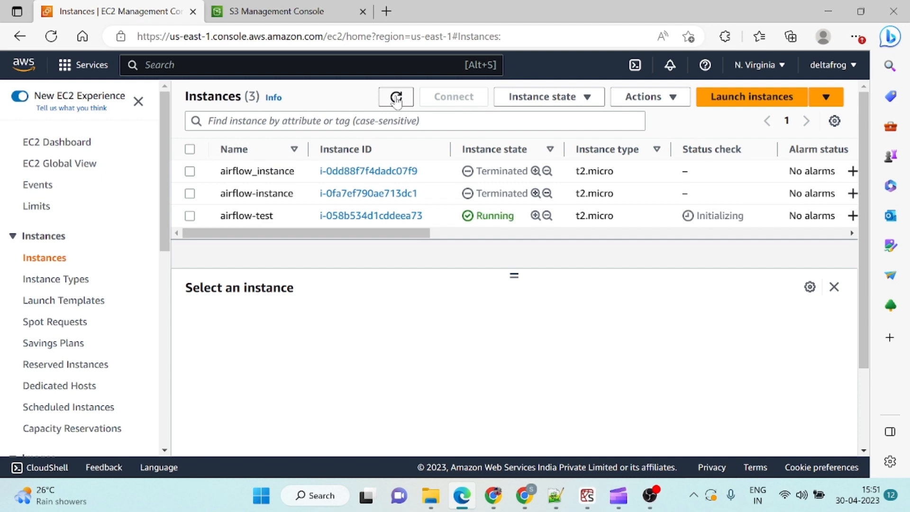
# Step: Open the airflow-test instance details and its Connect instructions for an SSH client
pyautogui.click(370, 216)
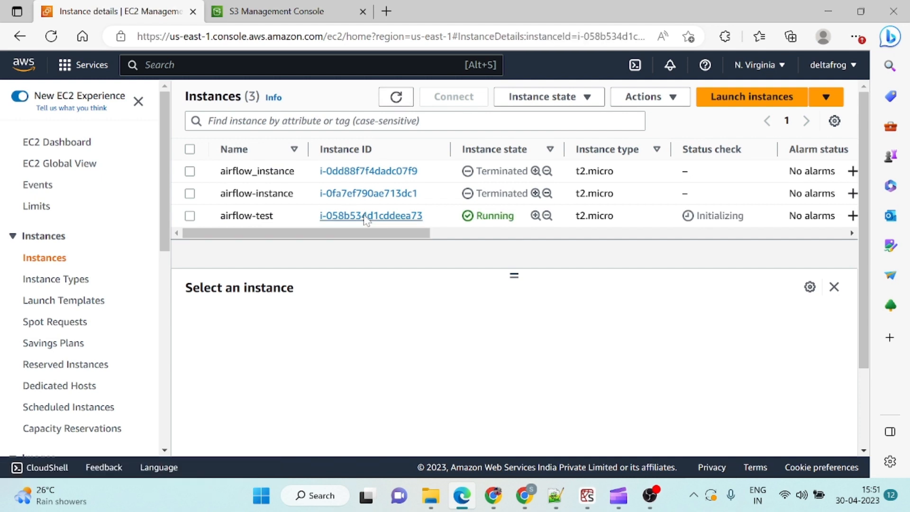
pyautogui.click(371, 216)
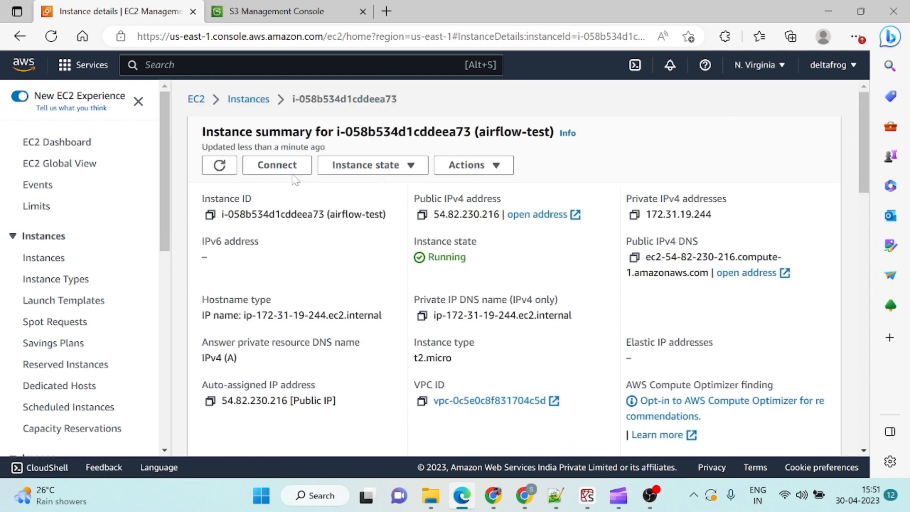
pyautogui.click(277, 165)
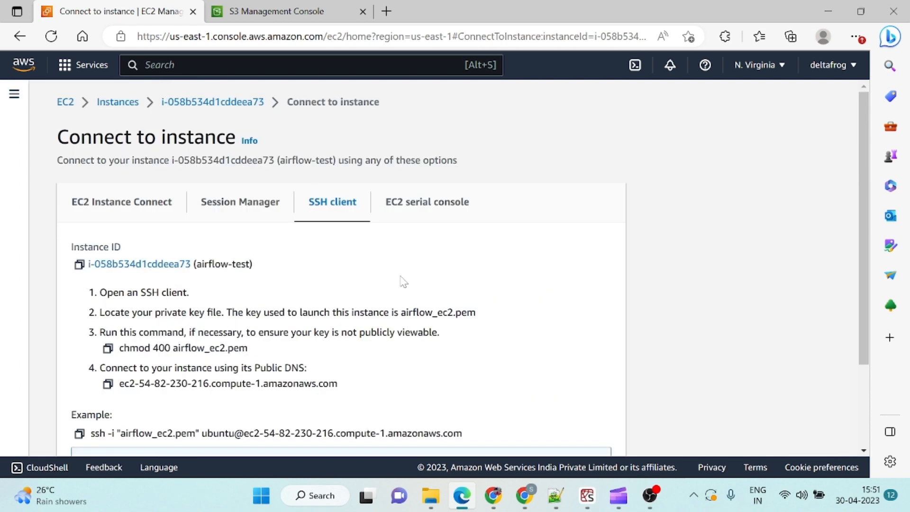
# Step: Launch PuTTY and set the host to ec2-54-82-230-216.compute-1.amazonaws.com
pyautogui.click(315, 508)
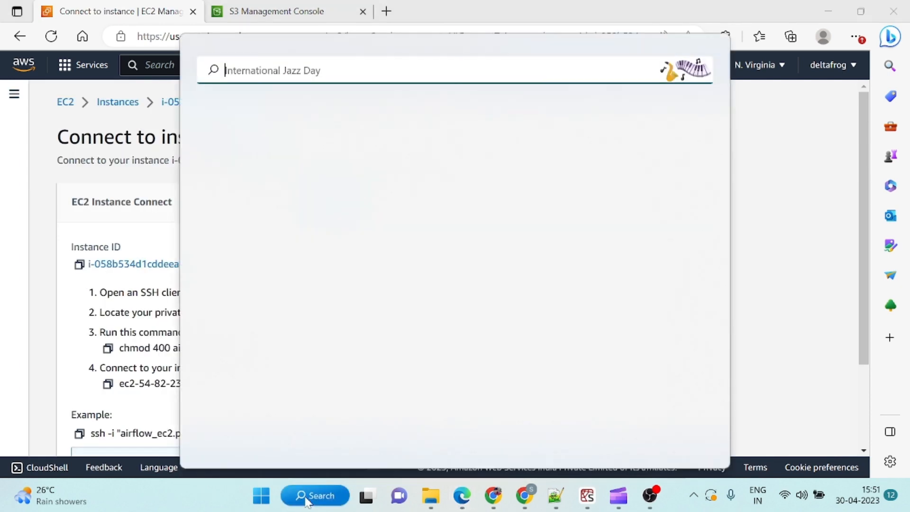
pyautogui.write('put')
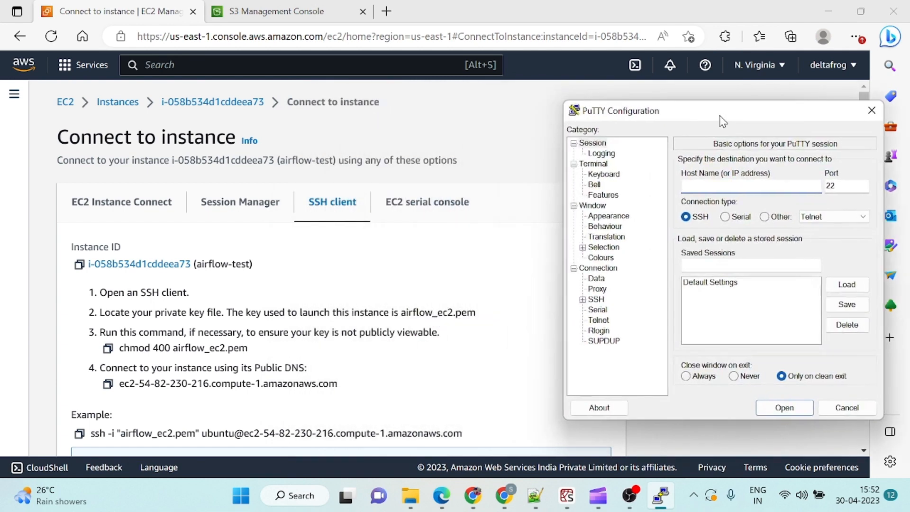
pyautogui.click(751, 186)
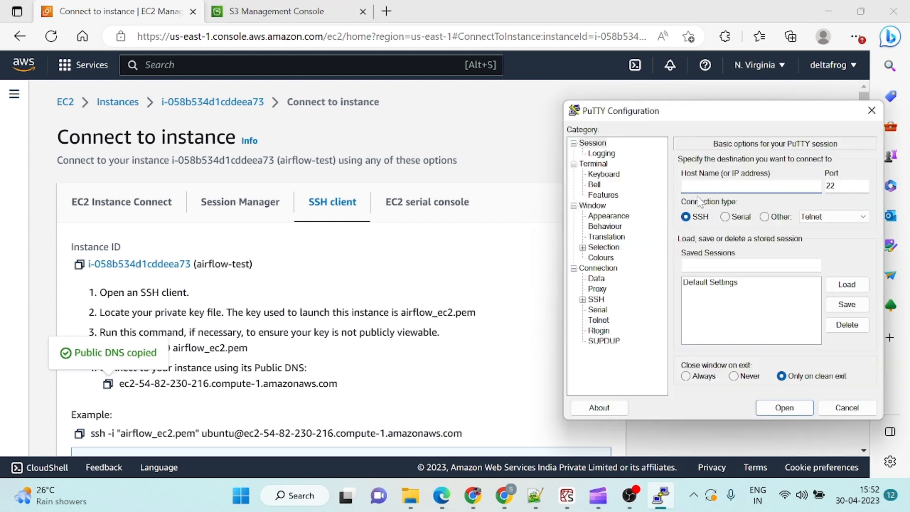
pyautogui.write('ec2-54-82-230-216.compute-1.amazonaws.com')
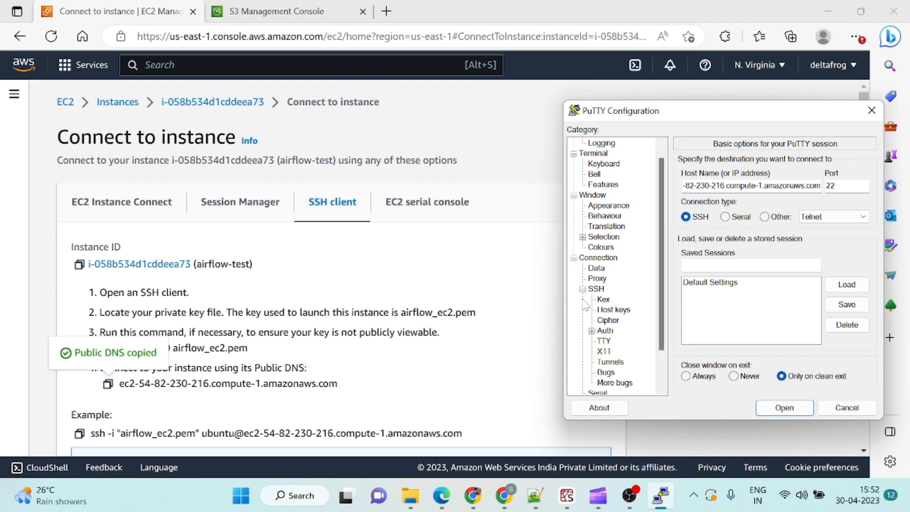
# Step: Navigate to the SSH Auth Credentials page for a private key file
pyautogui.click(605, 330)
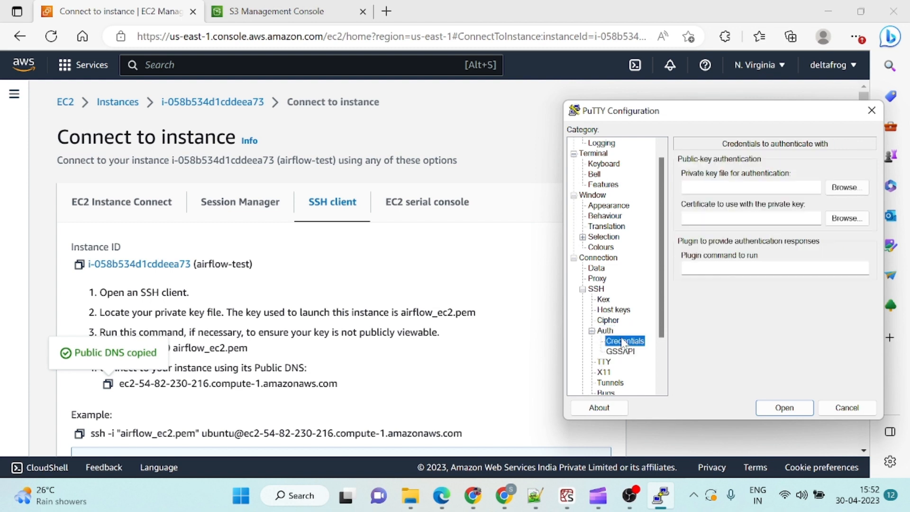
pyautogui.click(620, 351)
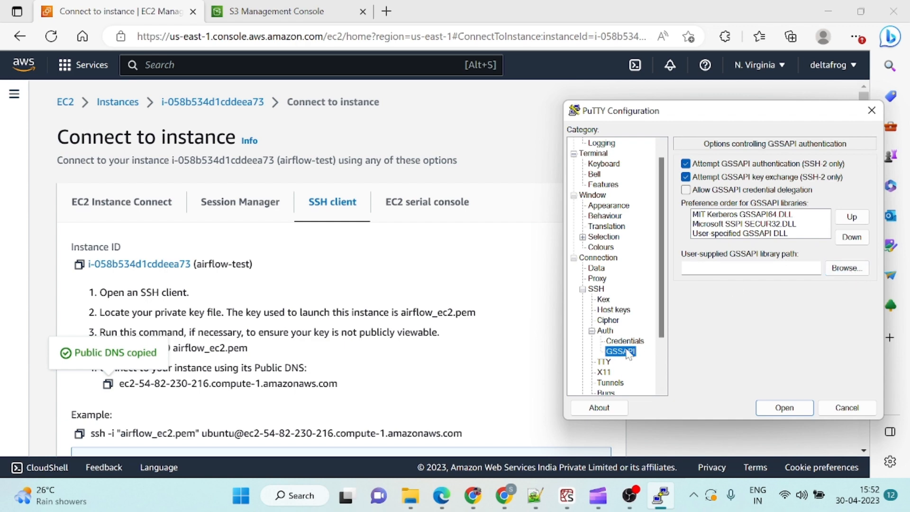
pyautogui.click(625, 341)
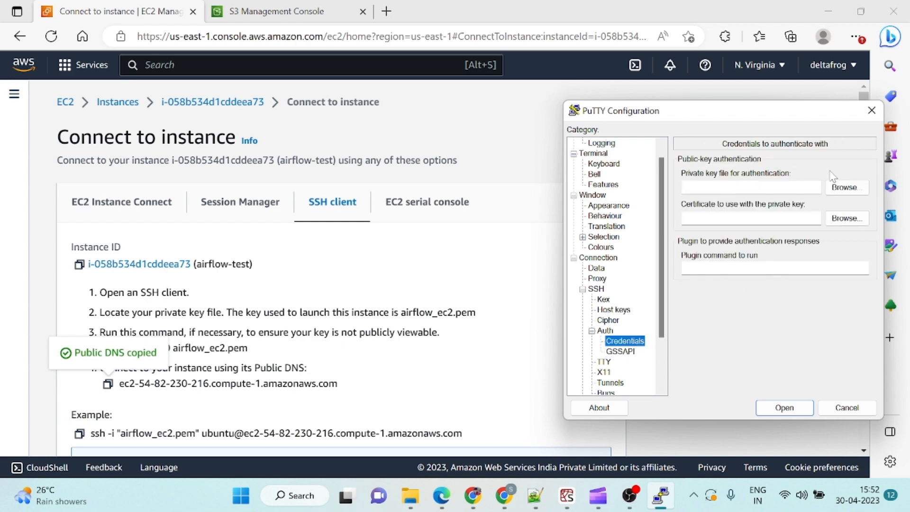
# Step: Authenticate with airflow_ec2.ppk, accept the host key, and log in as ubuntu
pyautogui.click(847, 187)
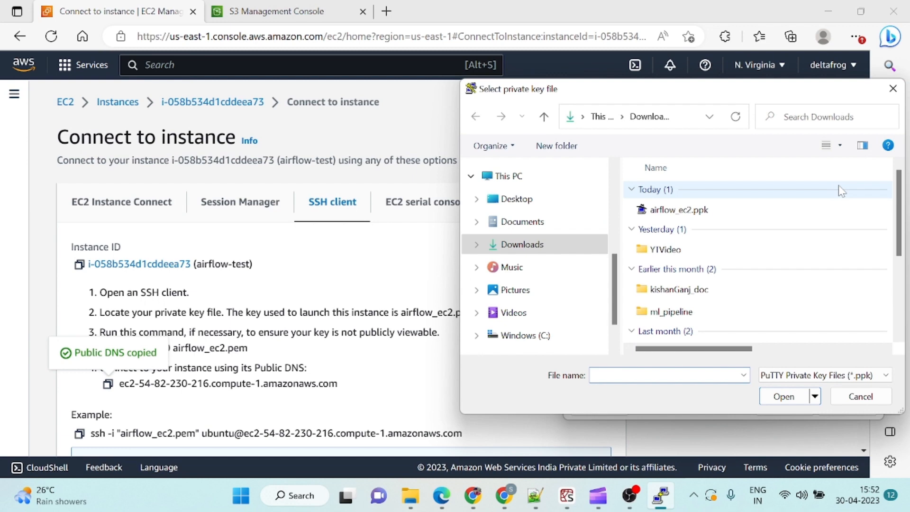
pyautogui.click(678, 209)
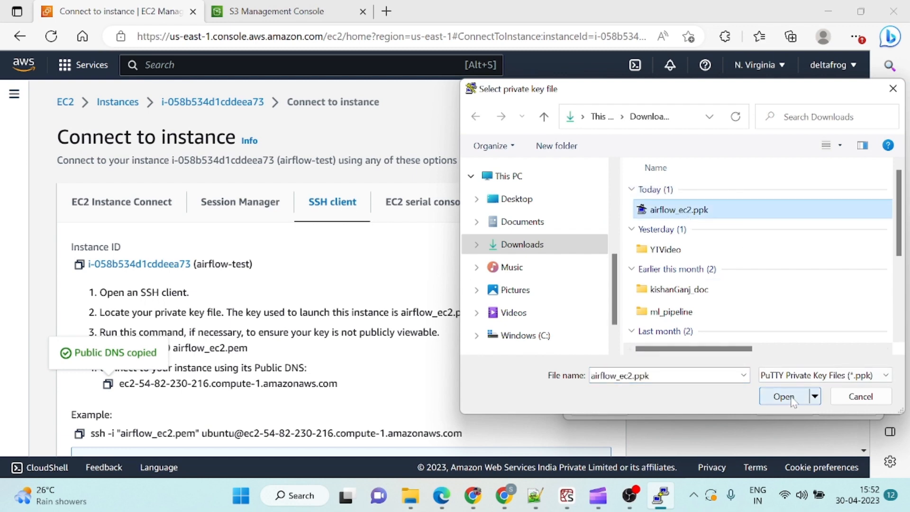
pyautogui.click(784, 396)
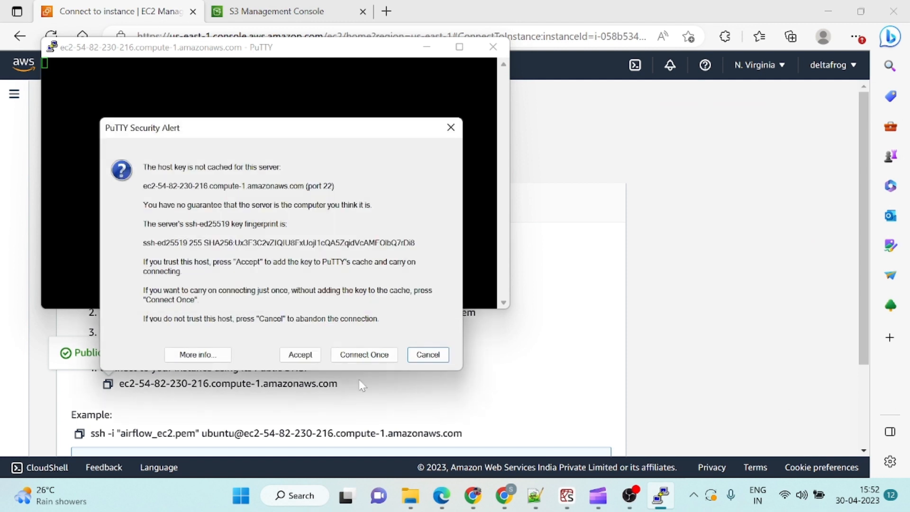
pyautogui.click(299, 354)
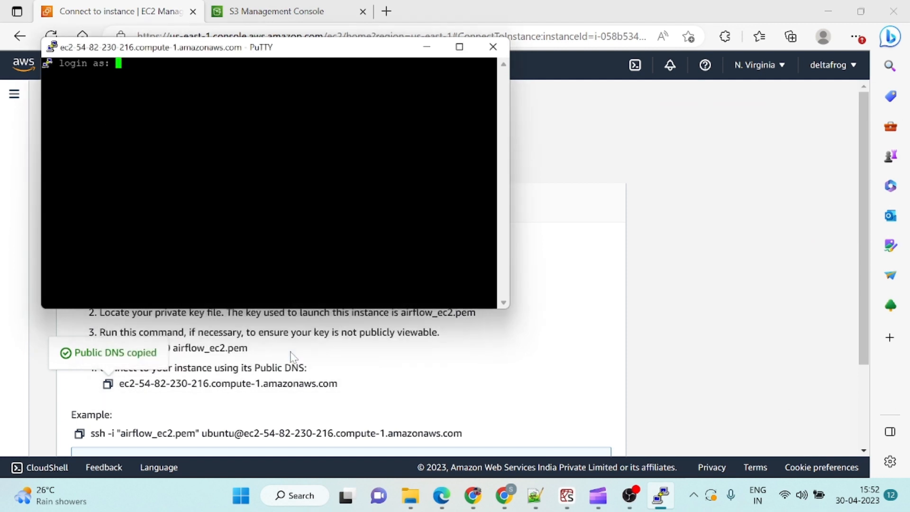
pyautogui.write('u')
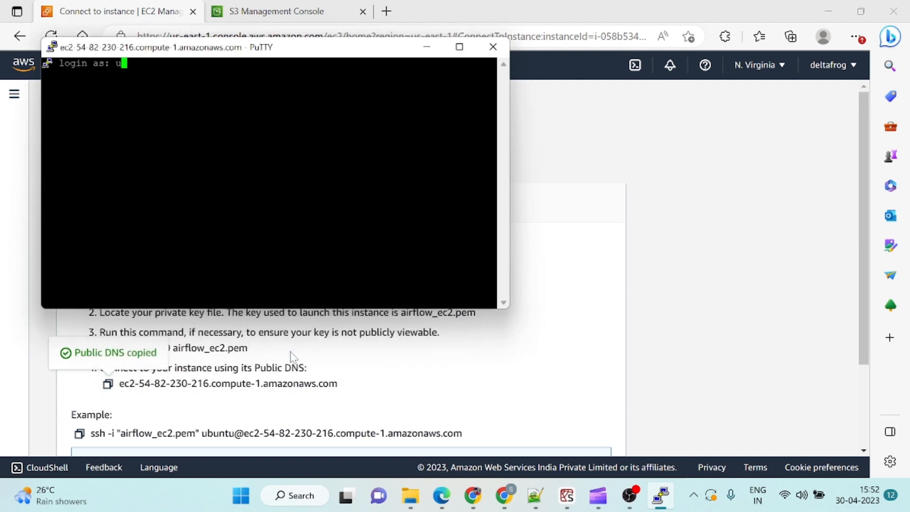
pyautogui.write('buntu')
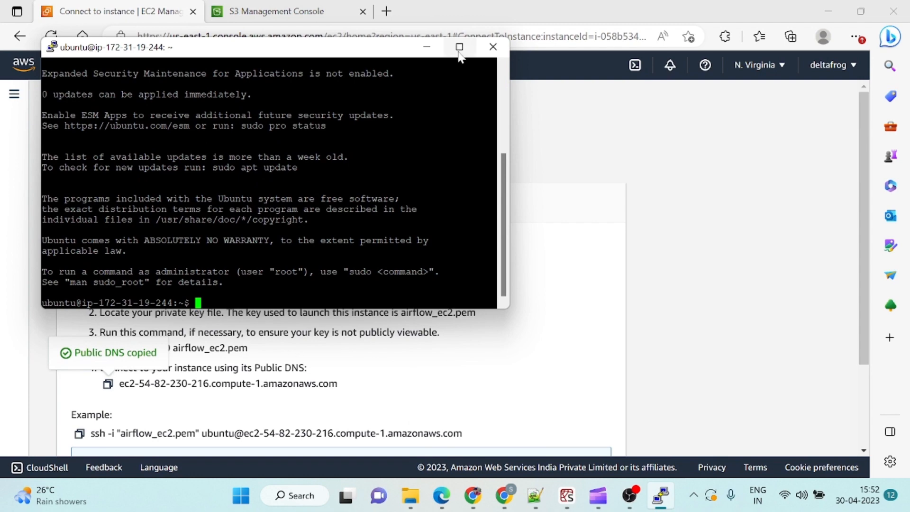
# Step: Maximize the terminal and run sudo apt-get update to refresh package lists
pyautogui.click(458, 47)
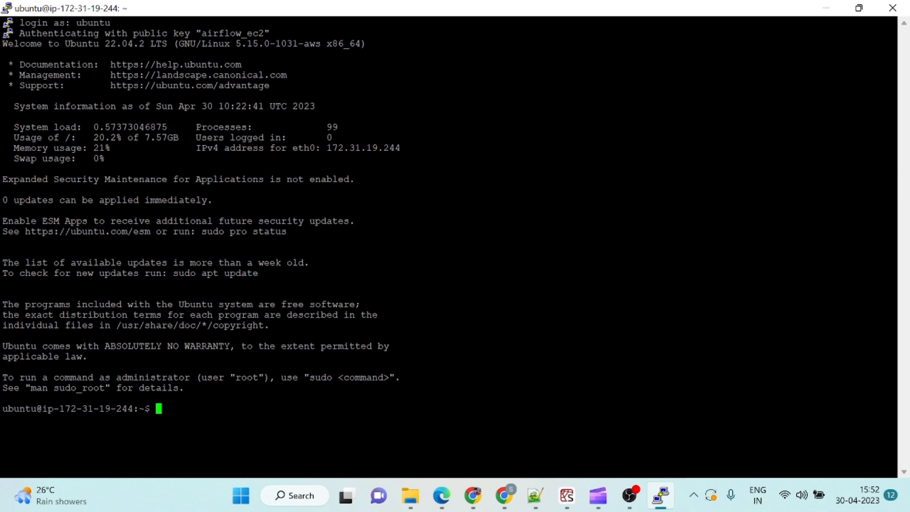
pyautogui.write('s')
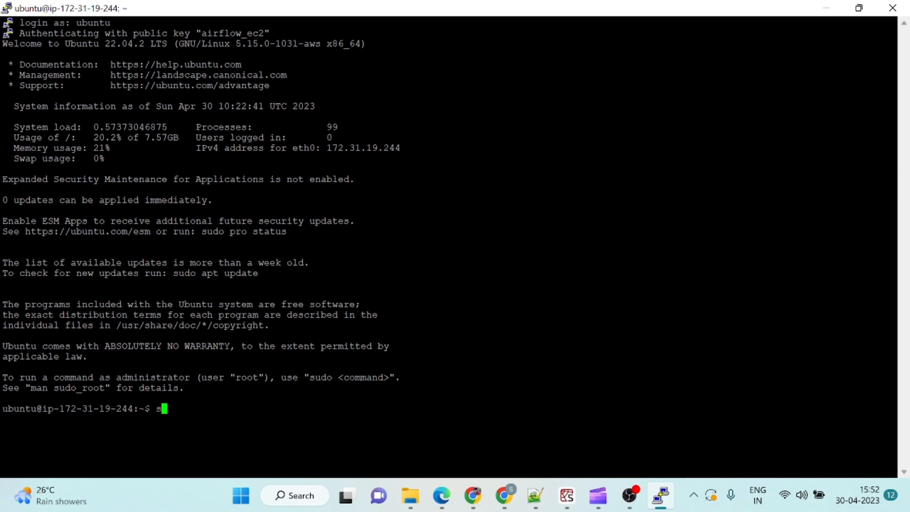
pyautogui.write('udo a')
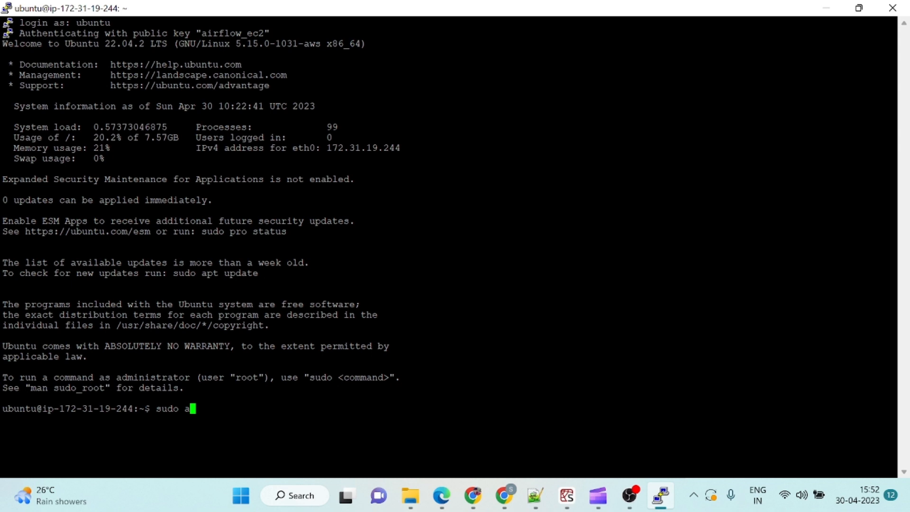
pyautogui.write('pt-ge')
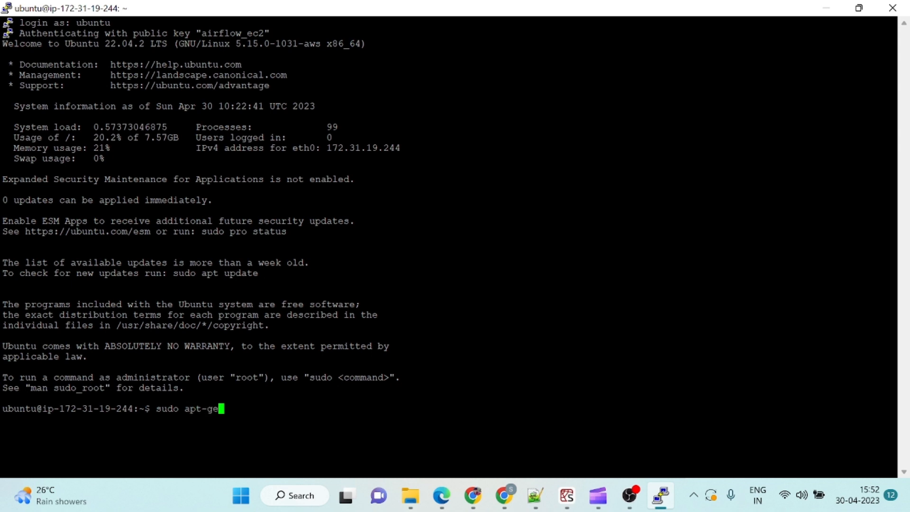
pyautogui.write('t up')
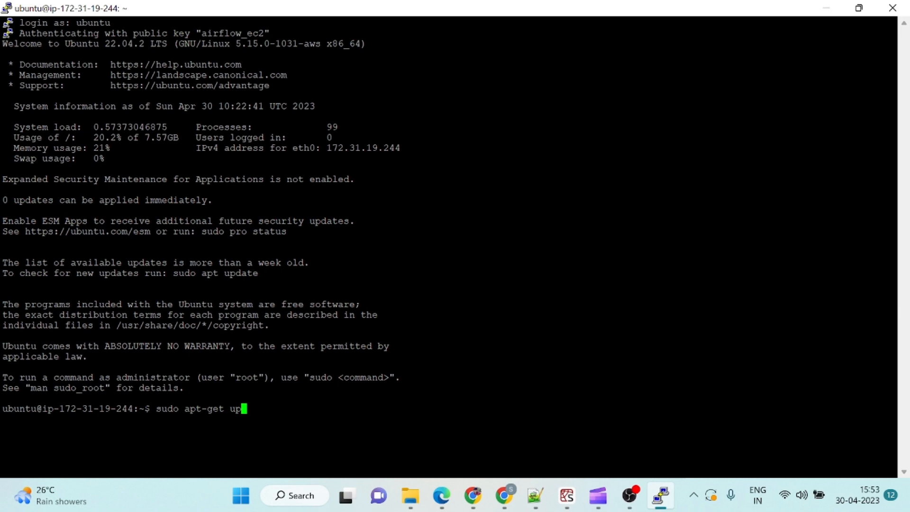
pyautogui.write('date')
pyautogui.write('sudo apt install')
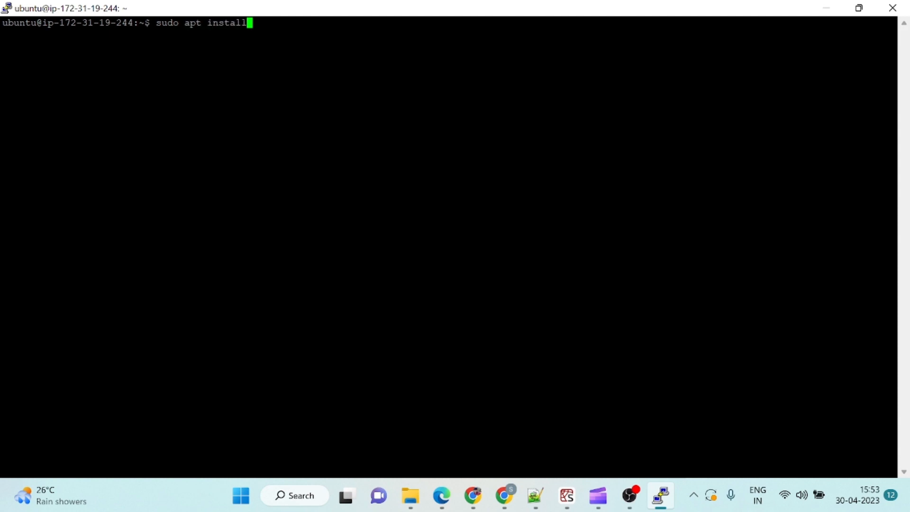
# Step: Install Python 3 with its development and build packages via sudo apt
pyautogui.write('python3')
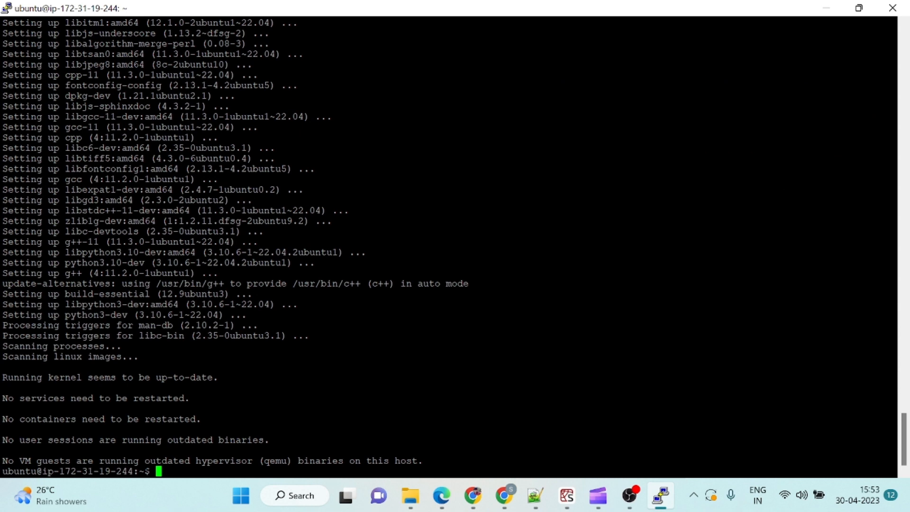
pyautogui.write('sudo')
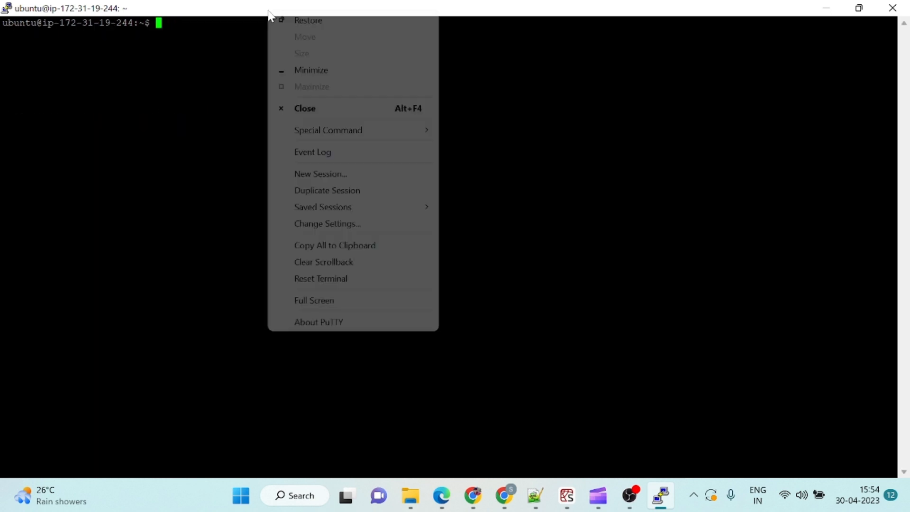
pyautogui.moveTo(327, 71)
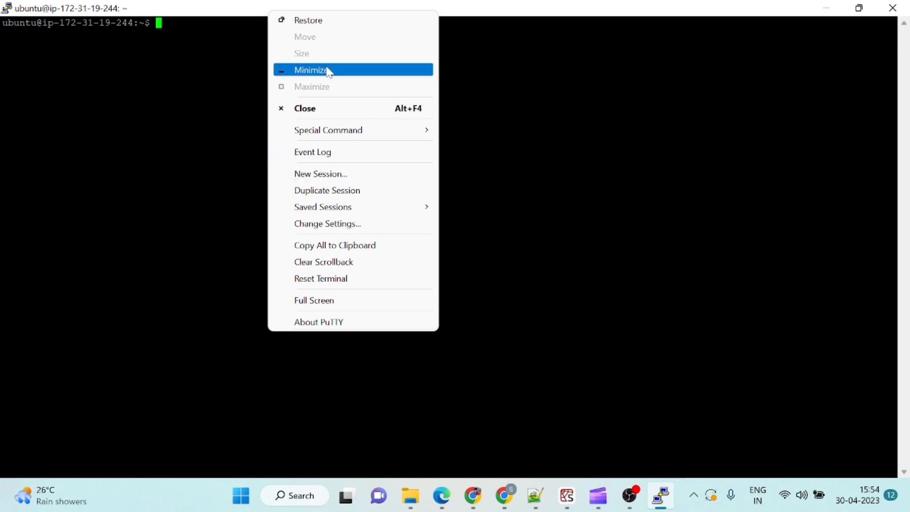
pyautogui.moveTo(330, 144)
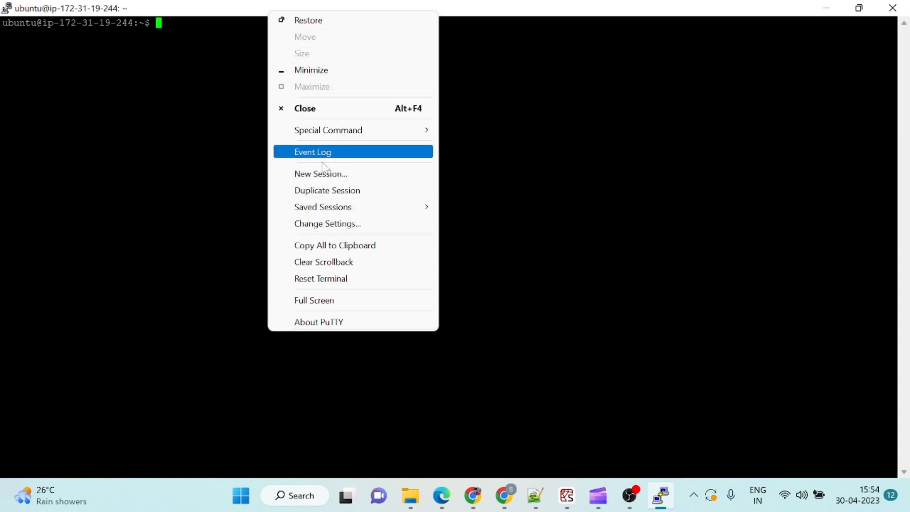
# Step: Open Change Settings and go to Window > Appearance to enlarge the terminal font
pyautogui.click(327, 224)
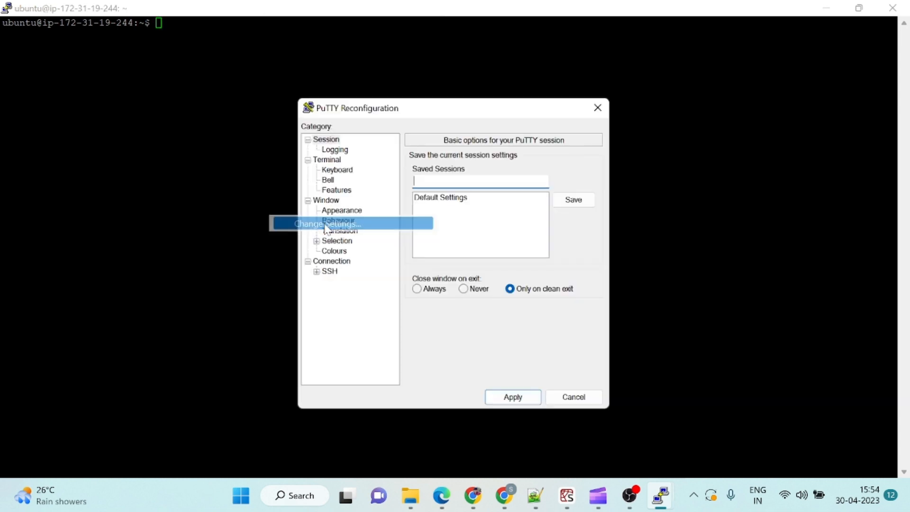
pyautogui.click(341, 209)
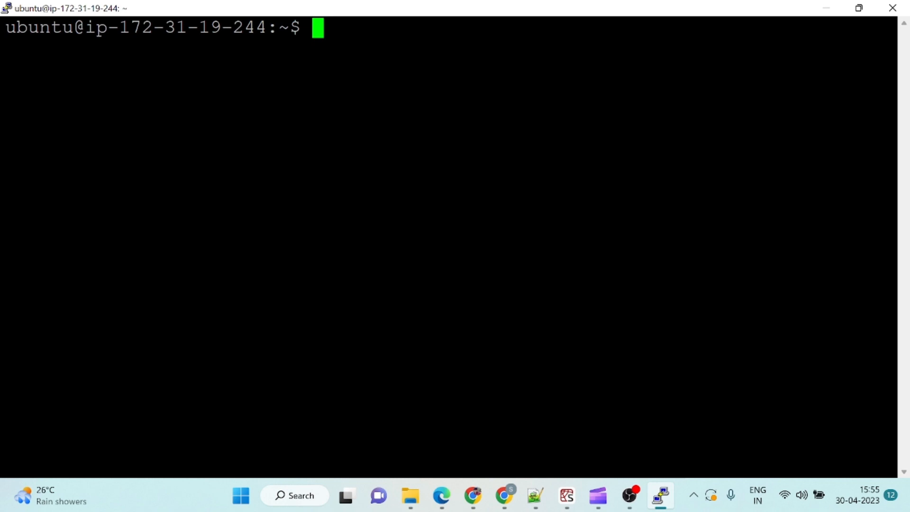
# Step: Run sudo pip install apache-airflow and let its dependencies install
pyautogui.write('sudo p')
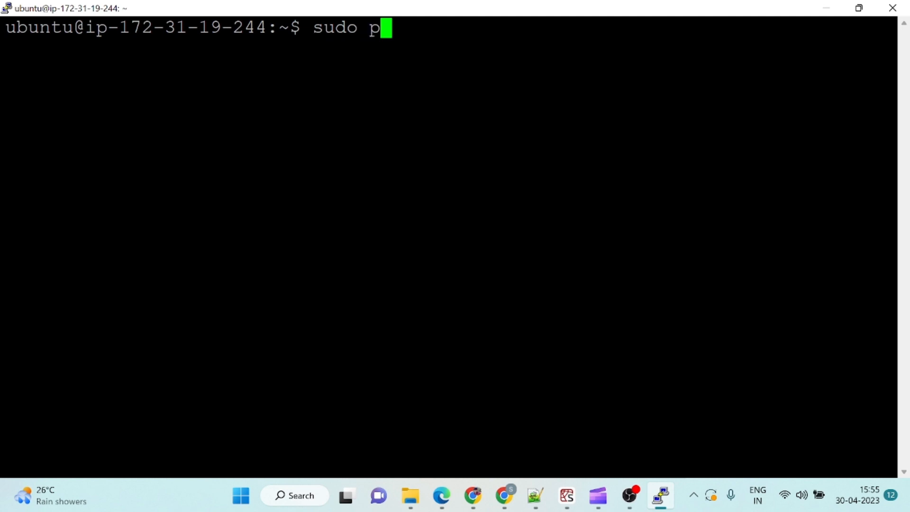
pyautogui.write('ip ins')
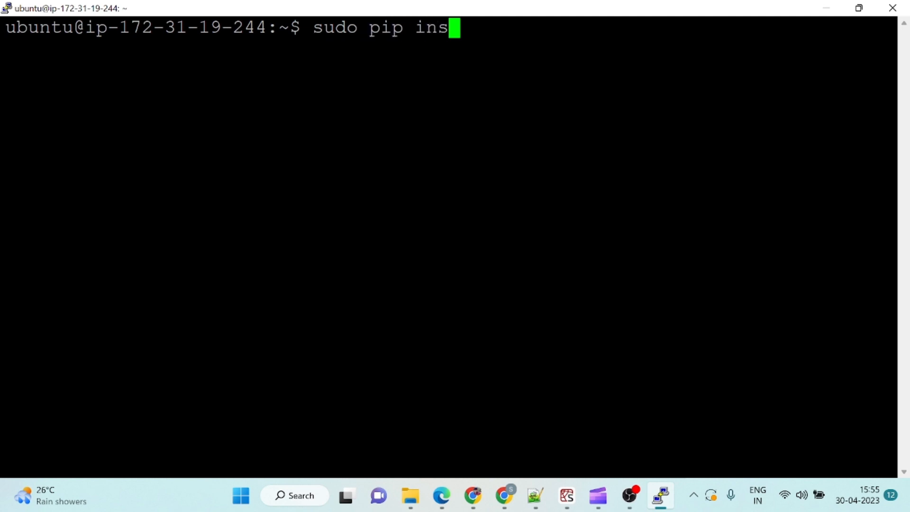
pyautogui.write('tall')
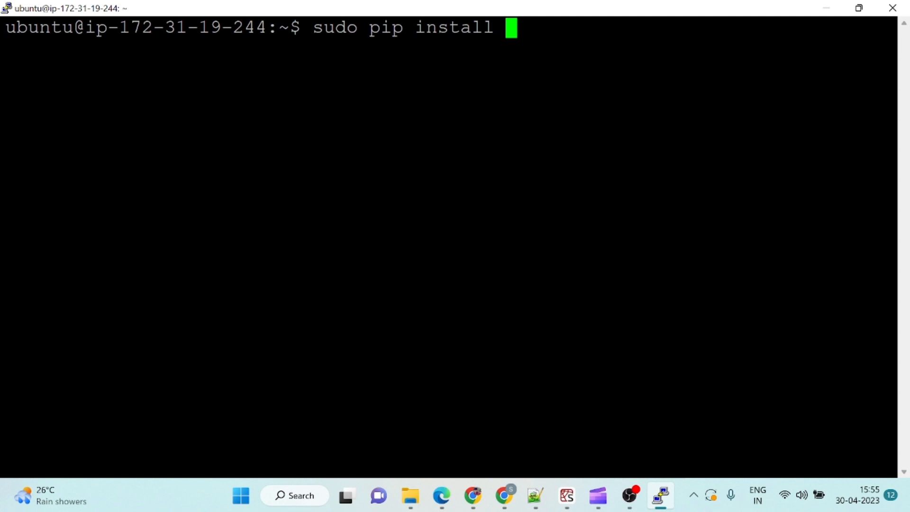
pyautogui.write('apache')
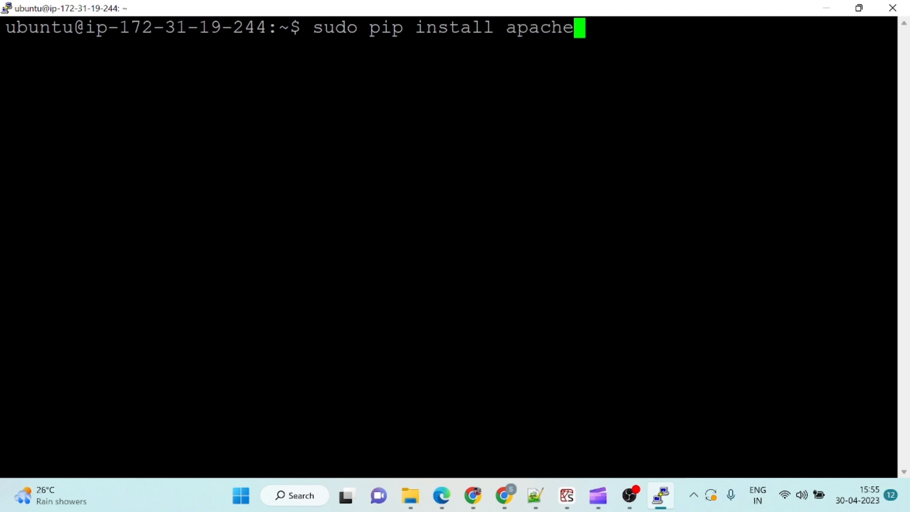
pyautogui.write('-airfl')
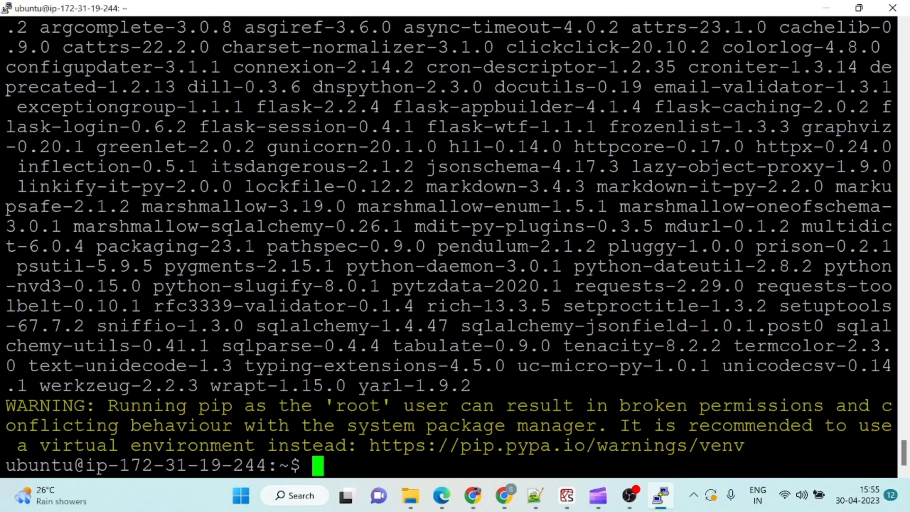
# Step: Run airflow to show its command help, highlight standalone, and start typing airflow again
pyautogui.write('ai')
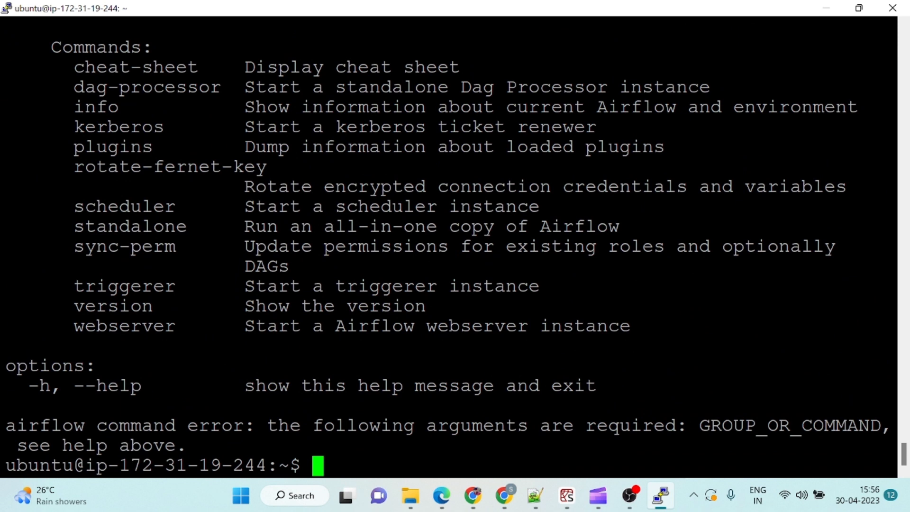
pyautogui.doubleClick(130, 226)
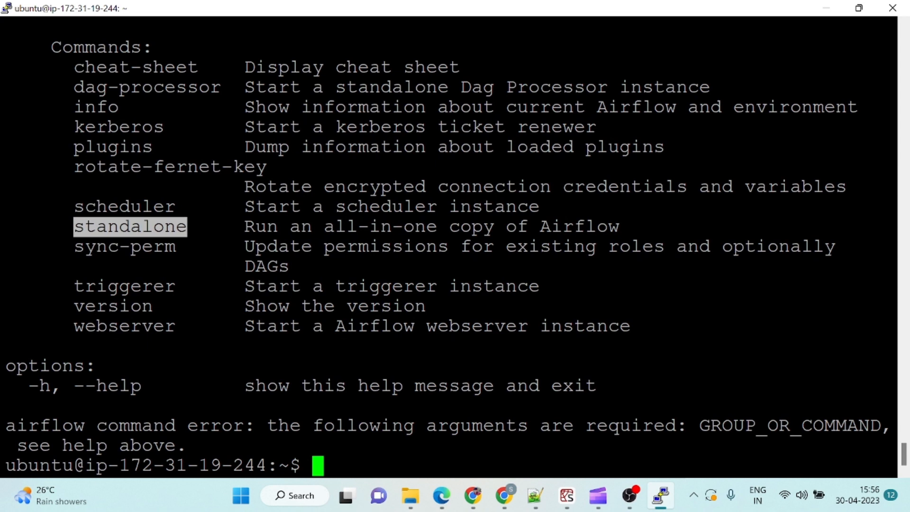
pyautogui.write('airflow')
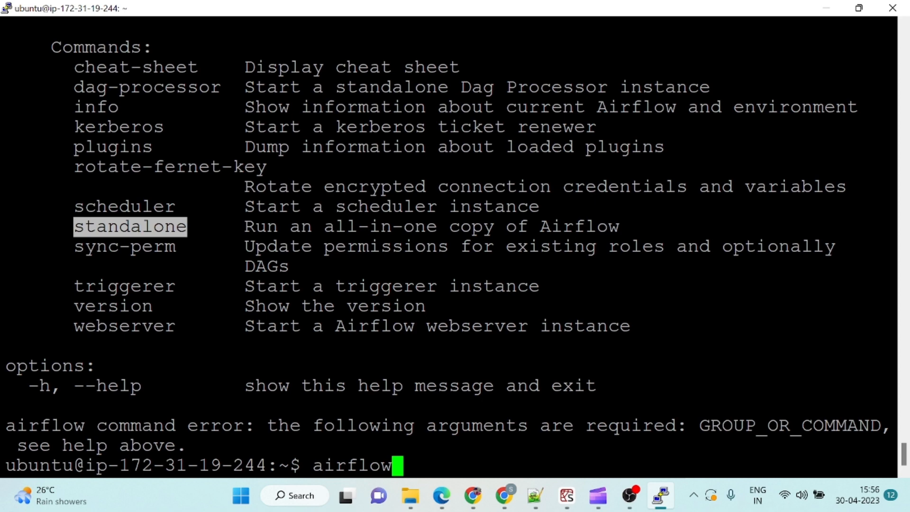
# Step: Run 'airflow standalone' until it reports ready, then select the admin username/password login line
pyautogui.write('standalone')
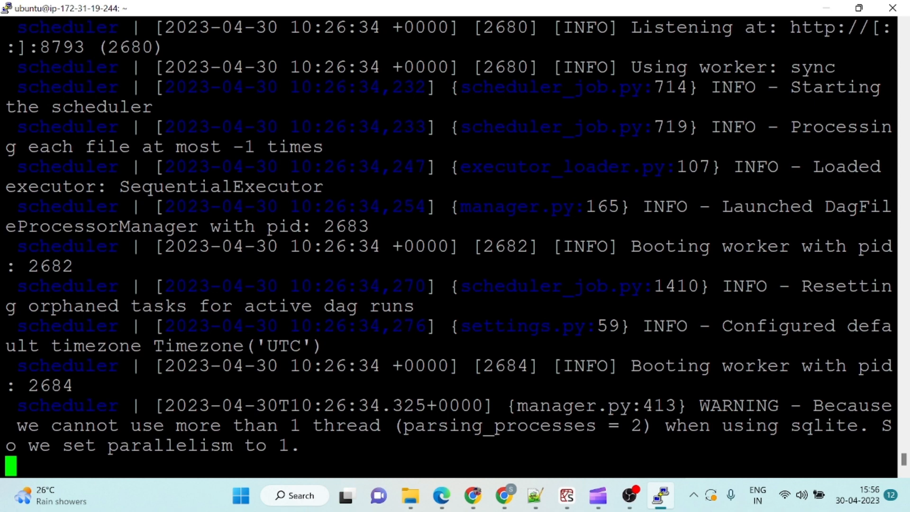
pyautogui.scroll(-3)
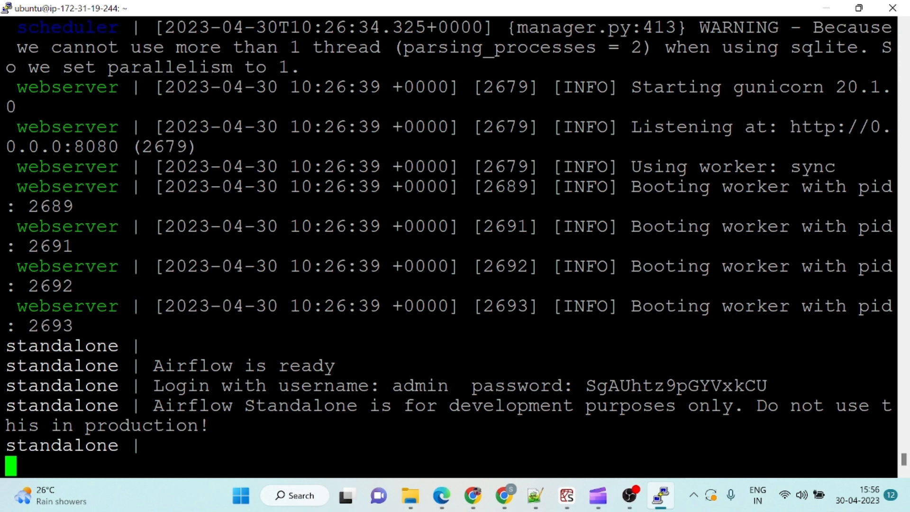
pyautogui.moveTo(629, 126); pyautogui.dragTo(197, 147)
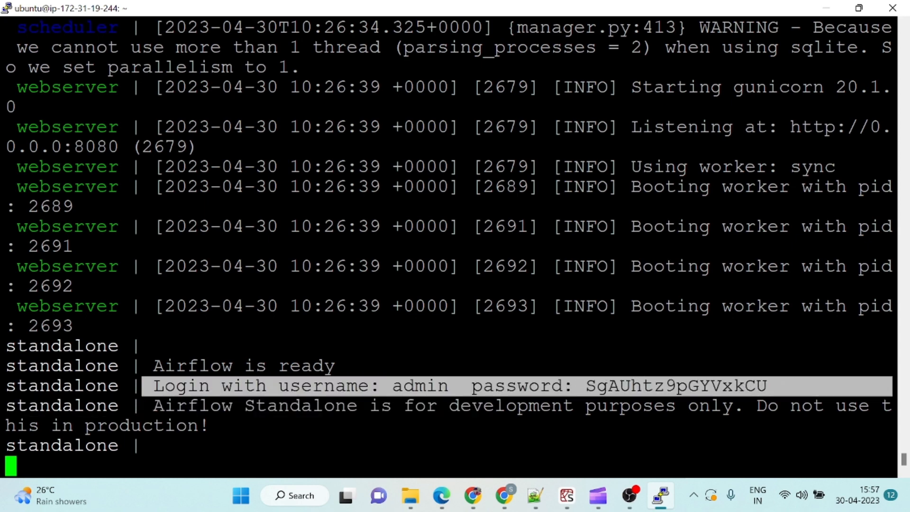
pyautogui.click(441, 495)
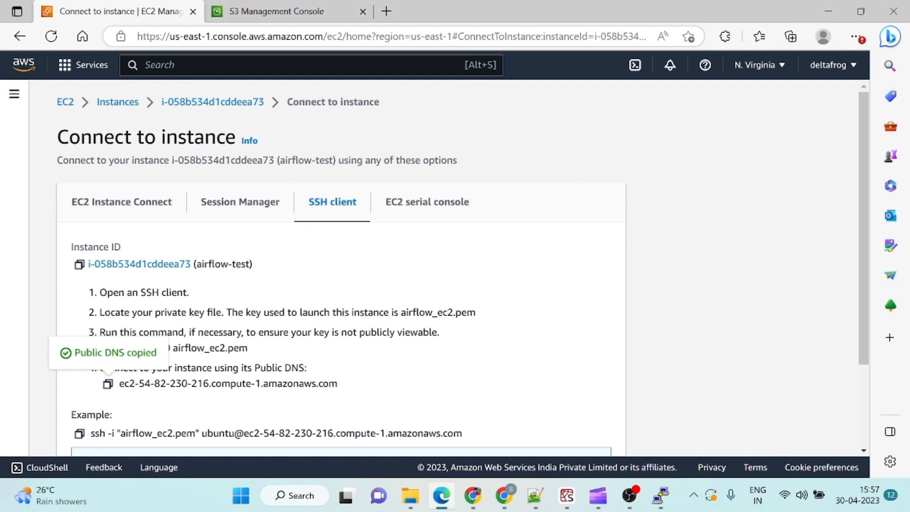
pyautogui.moveTo(195, 117)
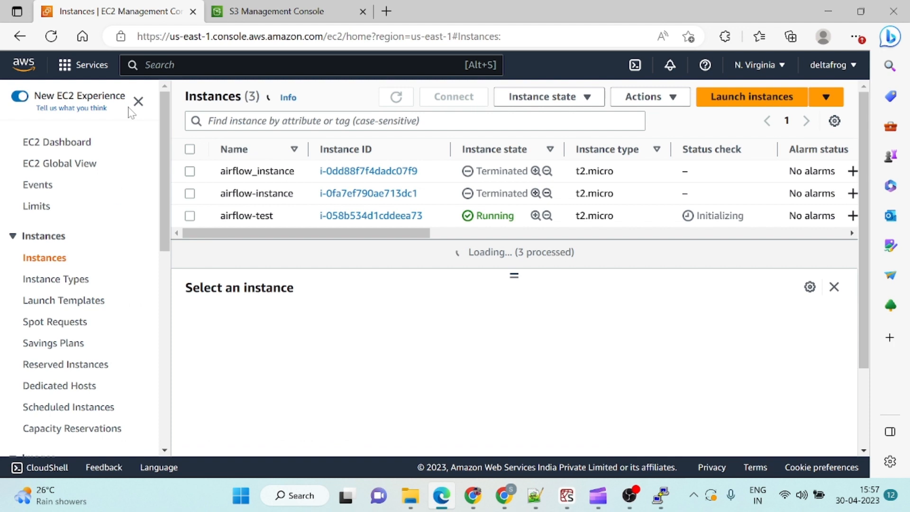
# Step: Copy airflow-test's Public IPv4 DNS and load it with :8080 in a new tab
pyautogui.click(371, 216)
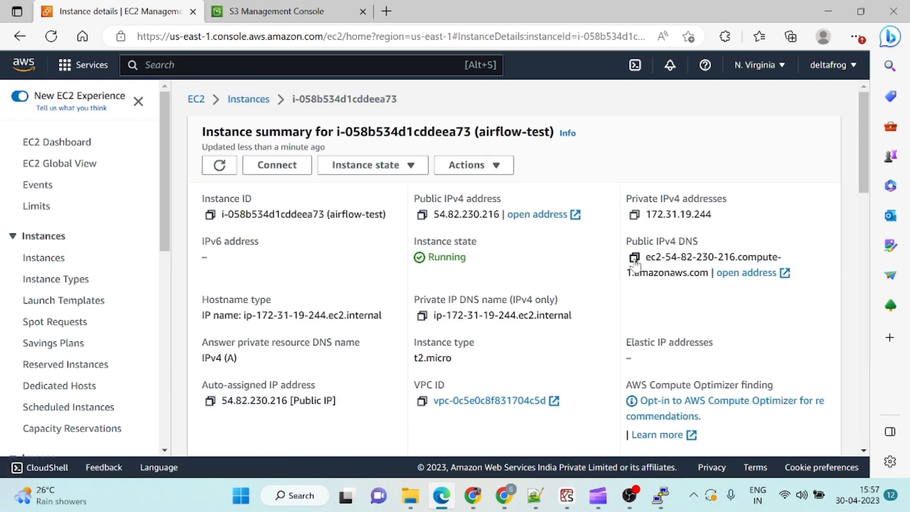
pyautogui.click(632, 256)
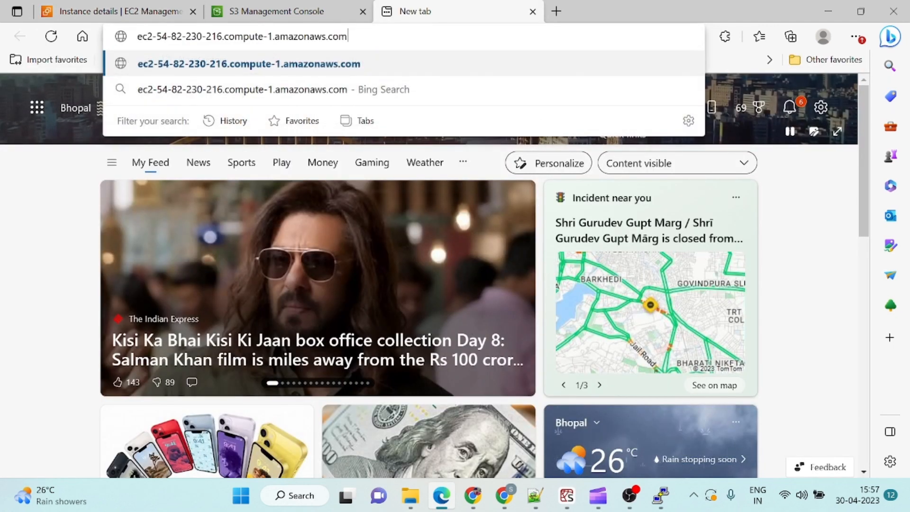
pyautogui.write(':8')
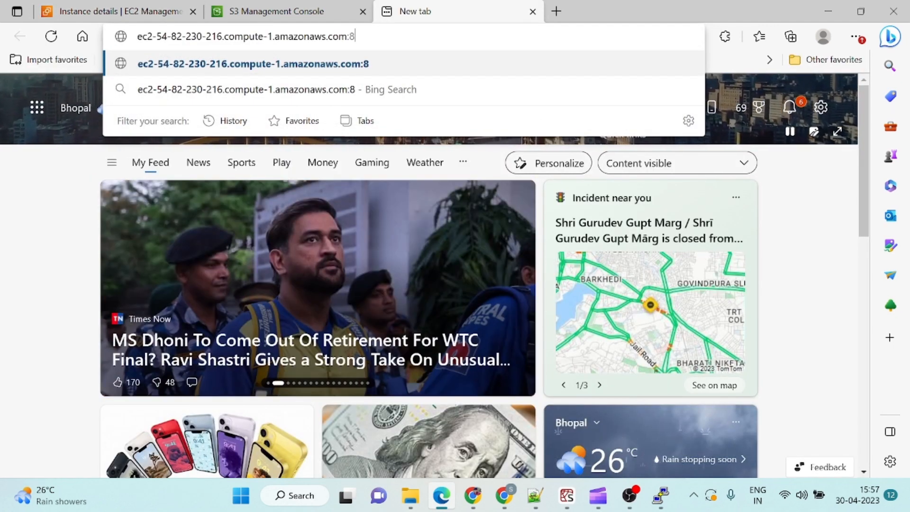
pyautogui.press('Enter')
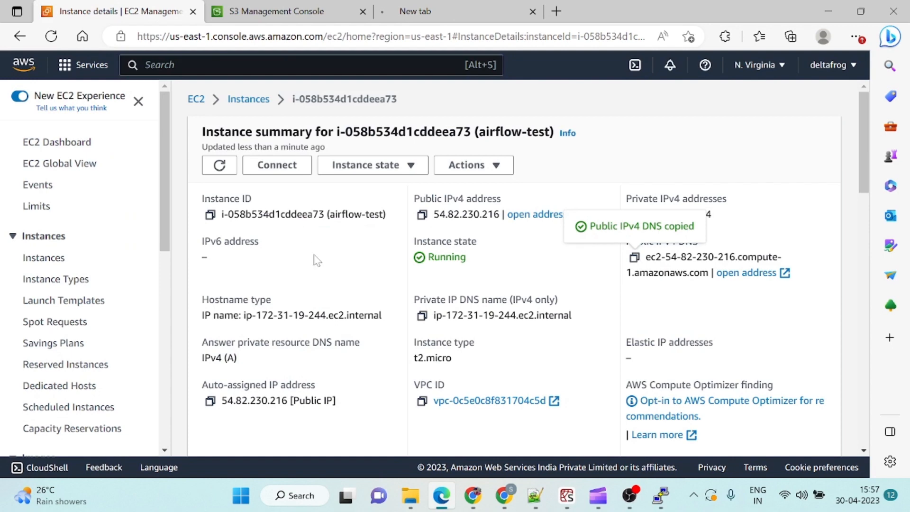
# Step: From the instance's Security details, reach the launch-wizard-4 security group
pyautogui.scroll(-3)
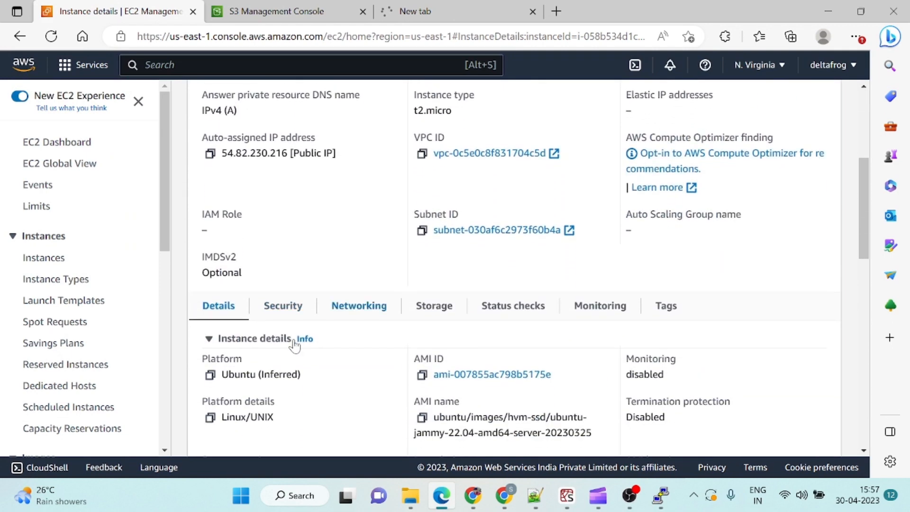
pyautogui.click(282, 305)
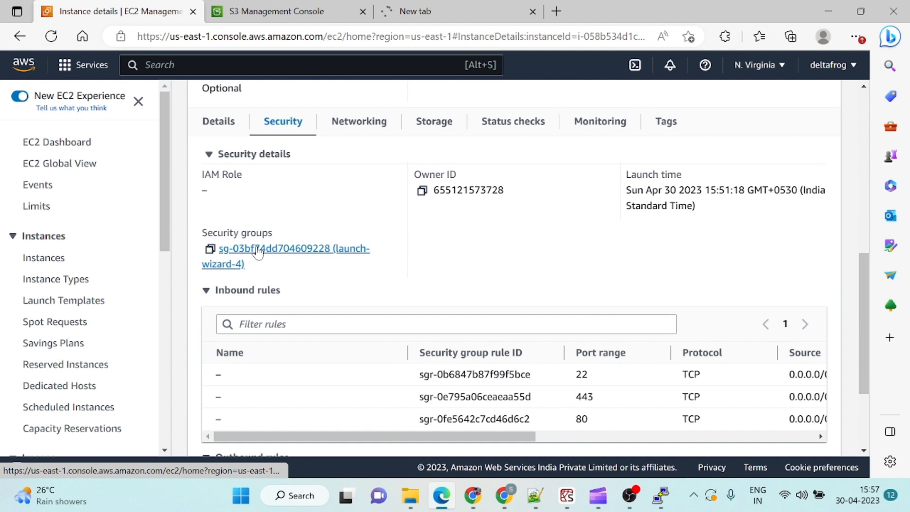
pyautogui.click(274, 248)
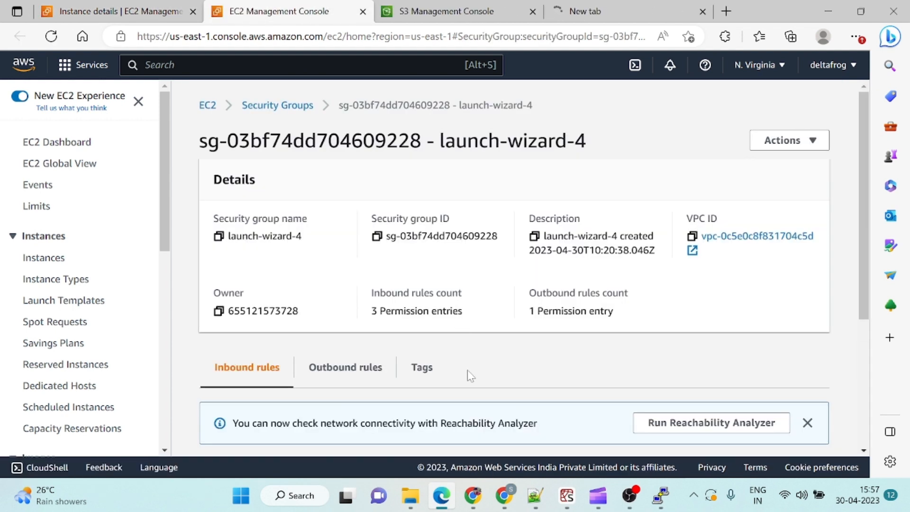
# Step: Start editing launch-wizard-4's inbound rules listing SSH, HTTPS and HTTP
pyautogui.scroll(-3)
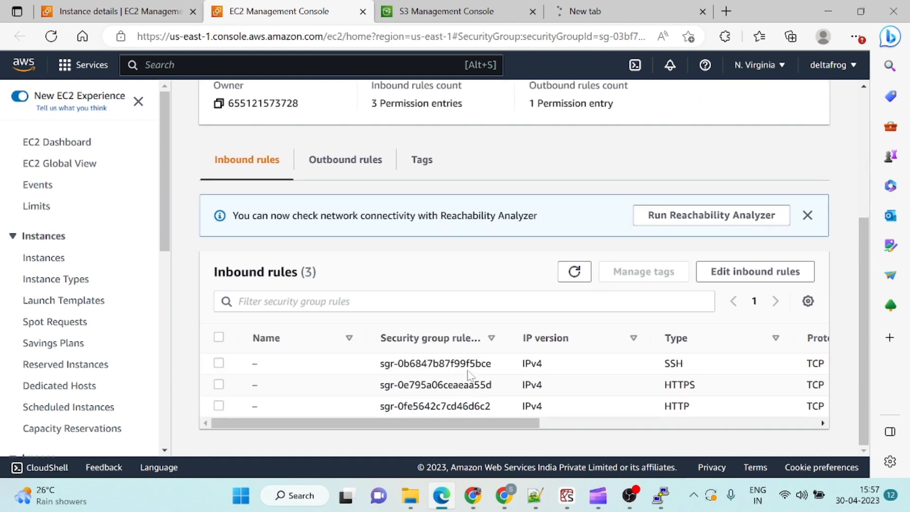
pyautogui.click(754, 271)
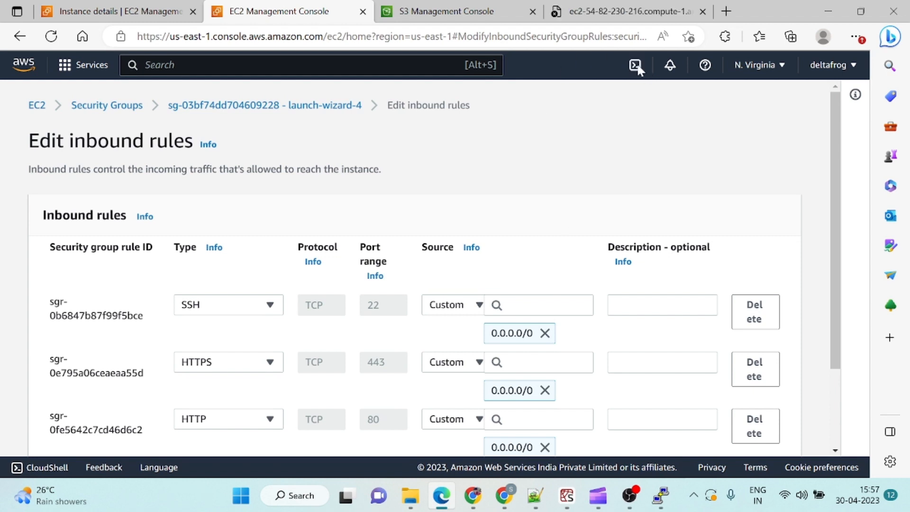
pyautogui.moveTo(438, 272)
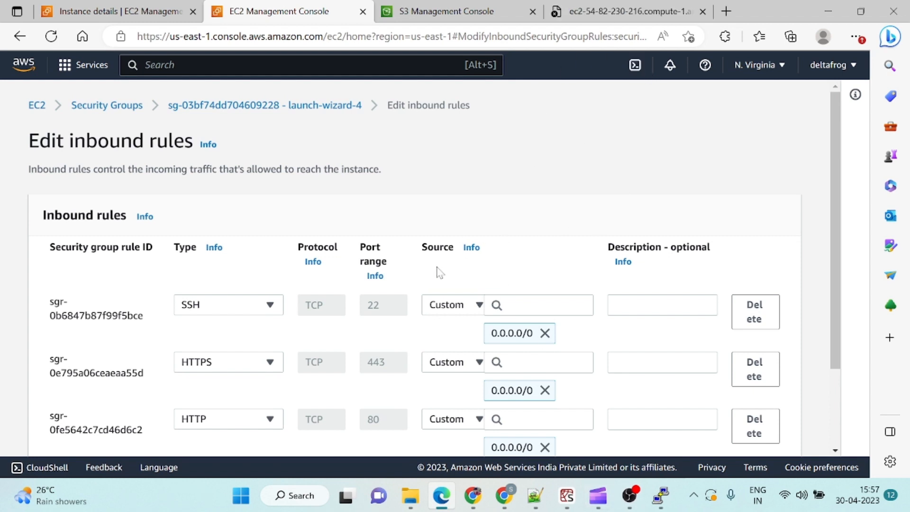
pyautogui.scroll(-3)
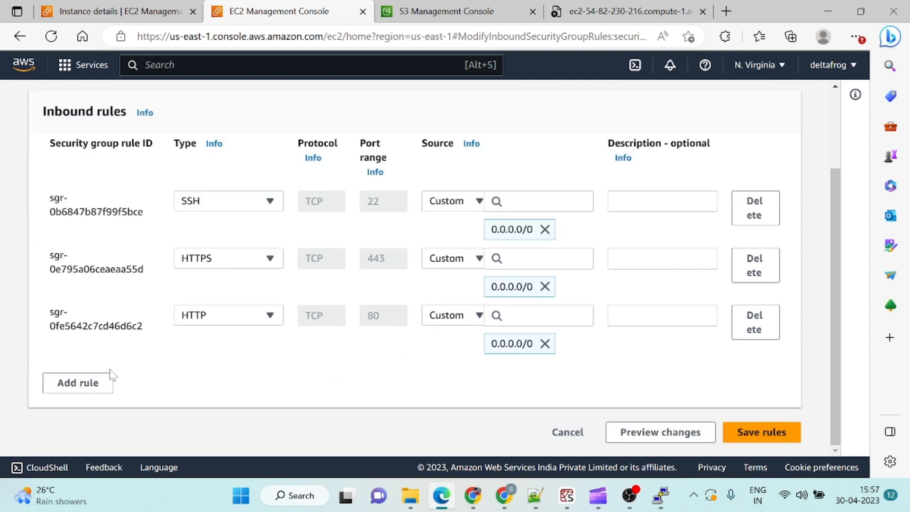
# Step: Add a Custom TCP rule for port 8080 from My IP, save the rules, and return to the 8080 tab
pyautogui.click(78, 383)
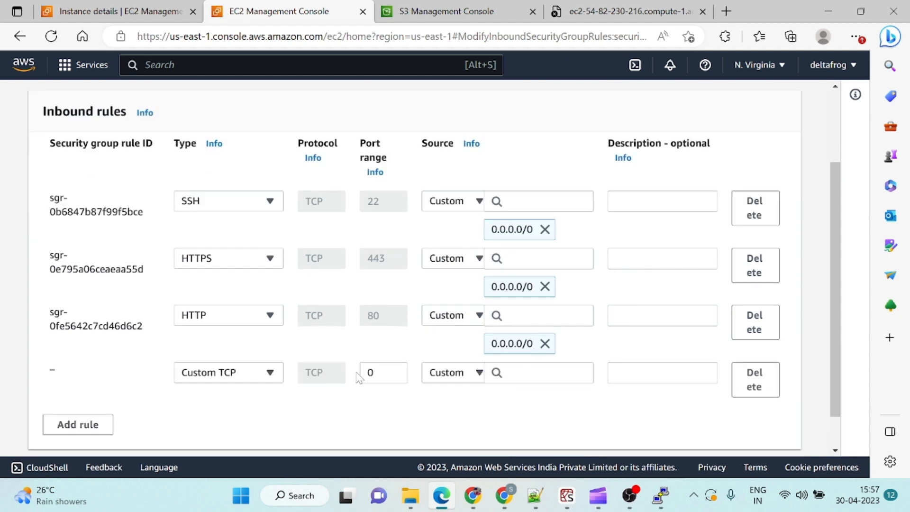
pyautogui.click(383, 371)
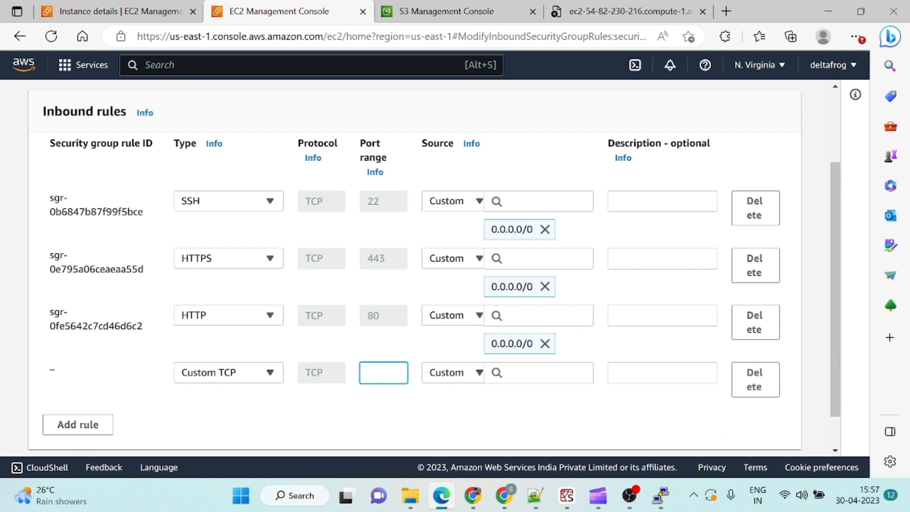
pyautogui.write('8080')
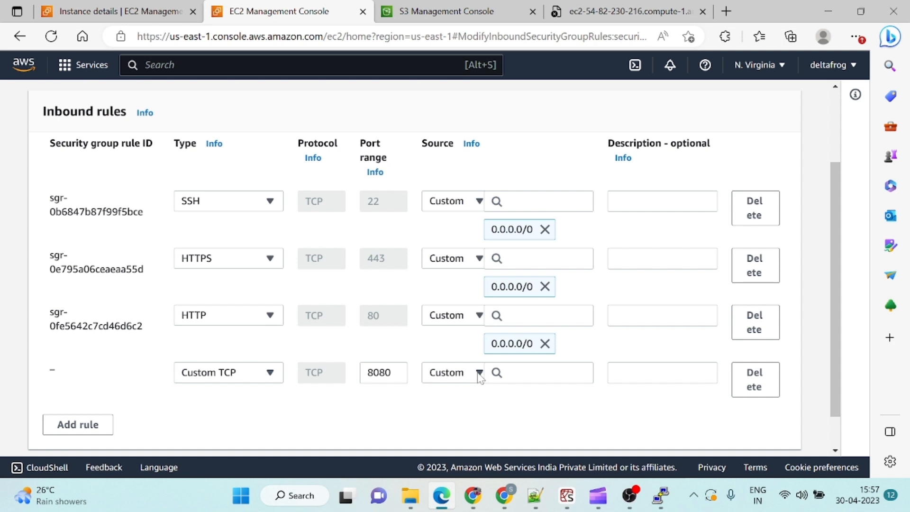
pyautogui.moveTo(478, 381)
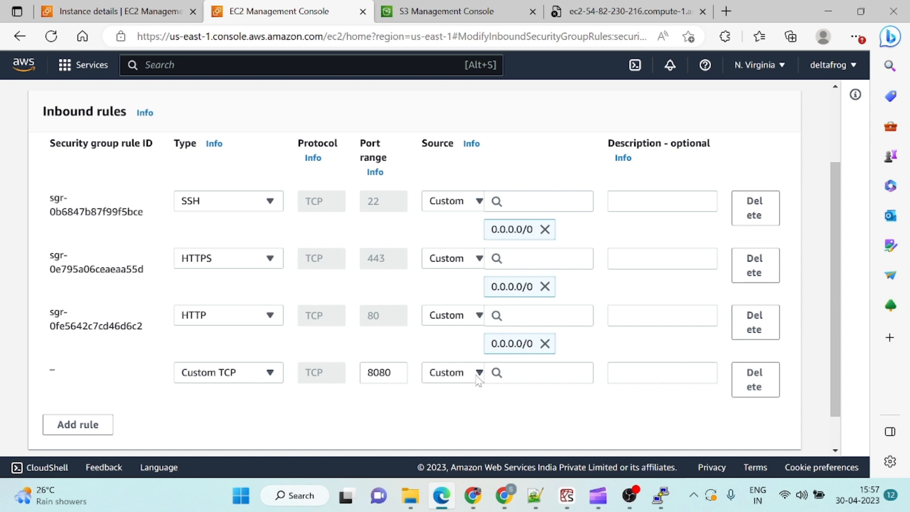
pyautogui.click(453, 372)
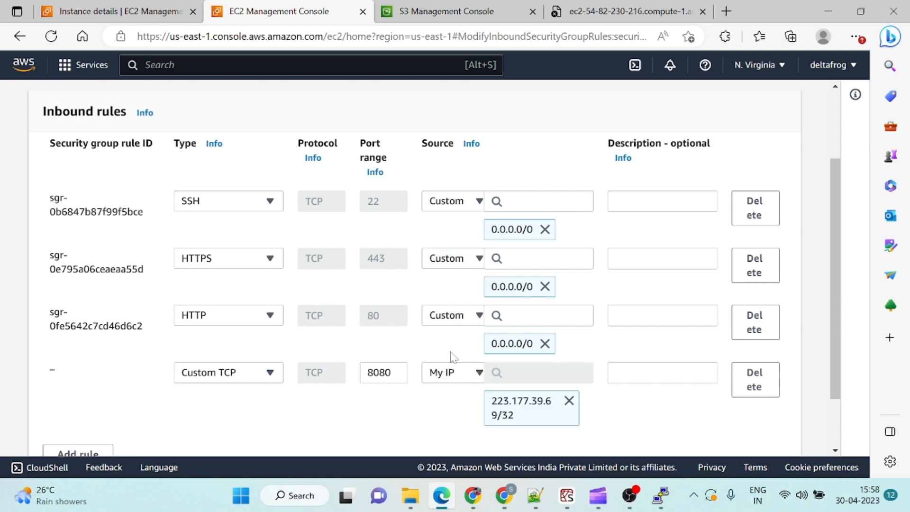
pyautogui.scroll(-3)
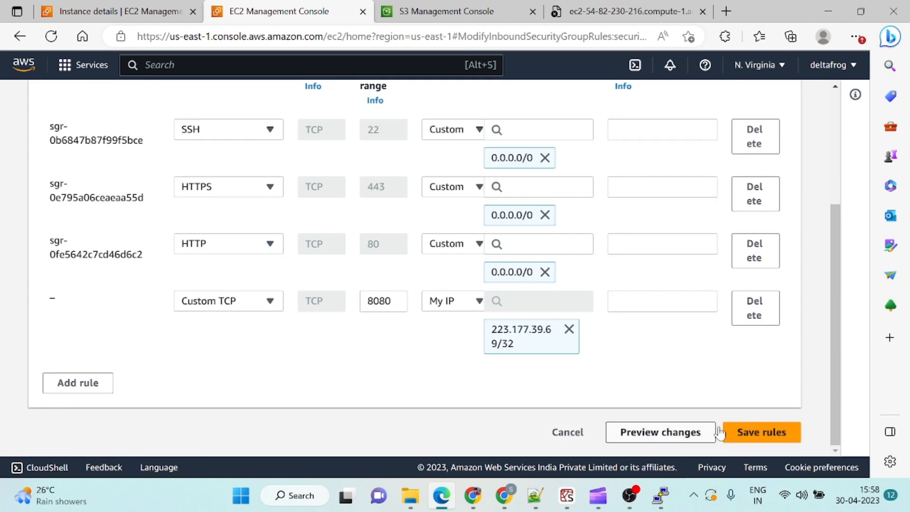
pyautogui.click(761, 433)
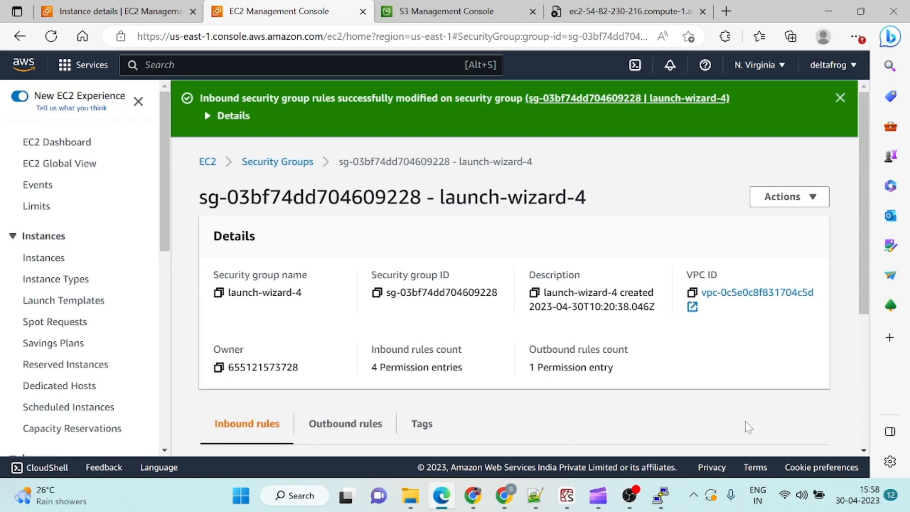
pyautogui.click(622, 12)
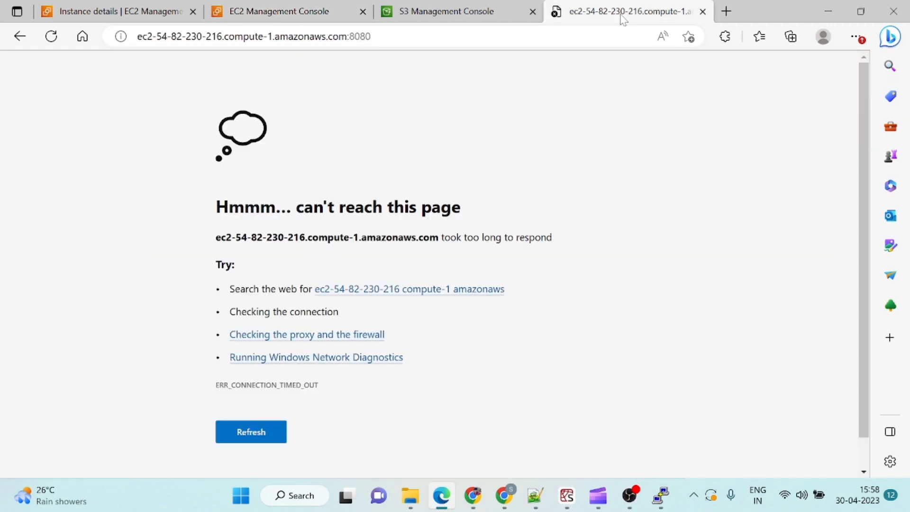
# Step: Reload the timed-out port 8080 page so the Airflow Sign In page appears
pyautogui.click(250, 431)
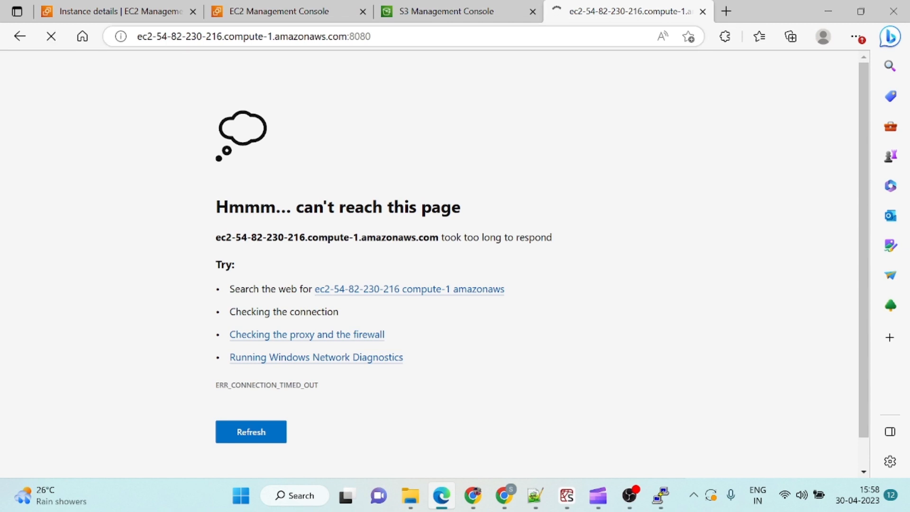
pyautogui.click(250, 433)
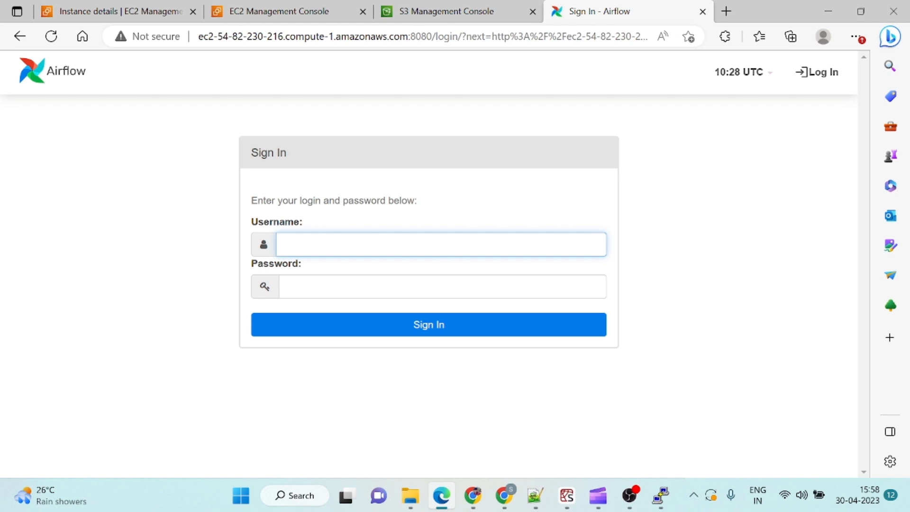
pyautogui.moveTo(292, 190)
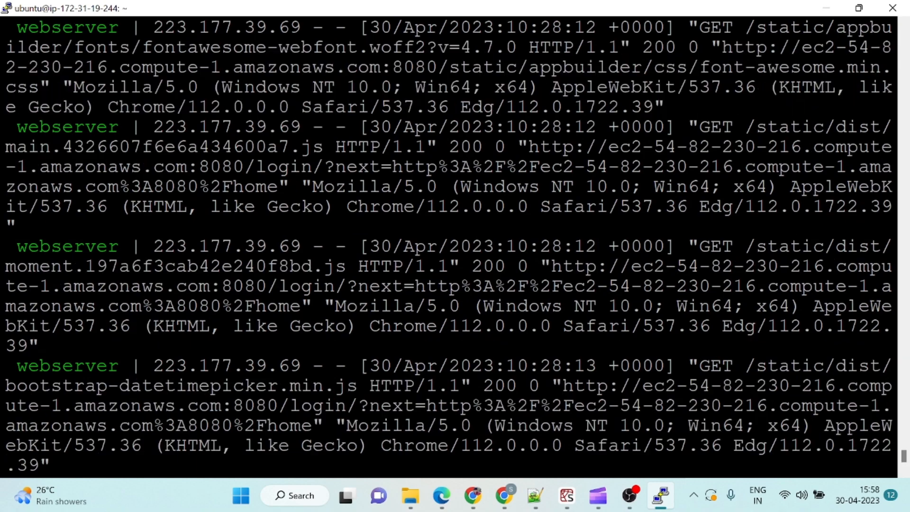
# Step: Scroll back to the login line in PuTTY and copy the generated admin password
pyautogui.scroll(3)
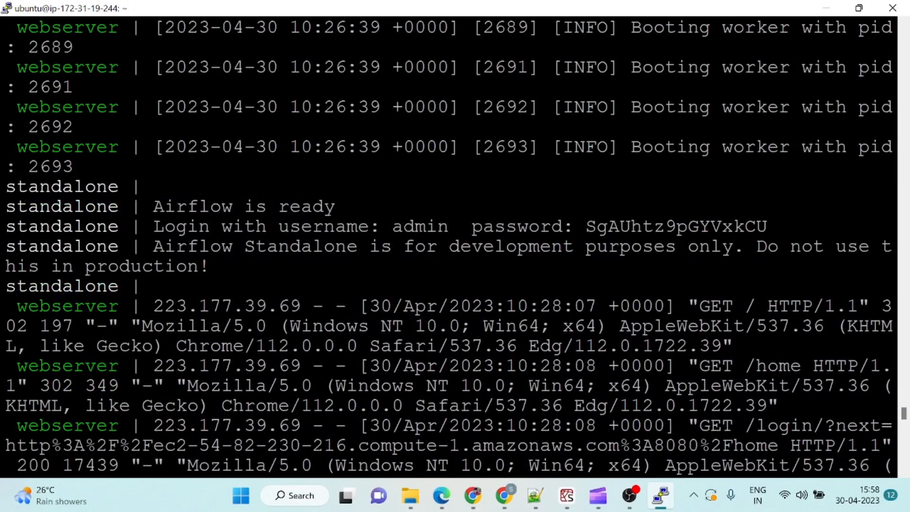
pyautogui.doubleClick(675, 227)
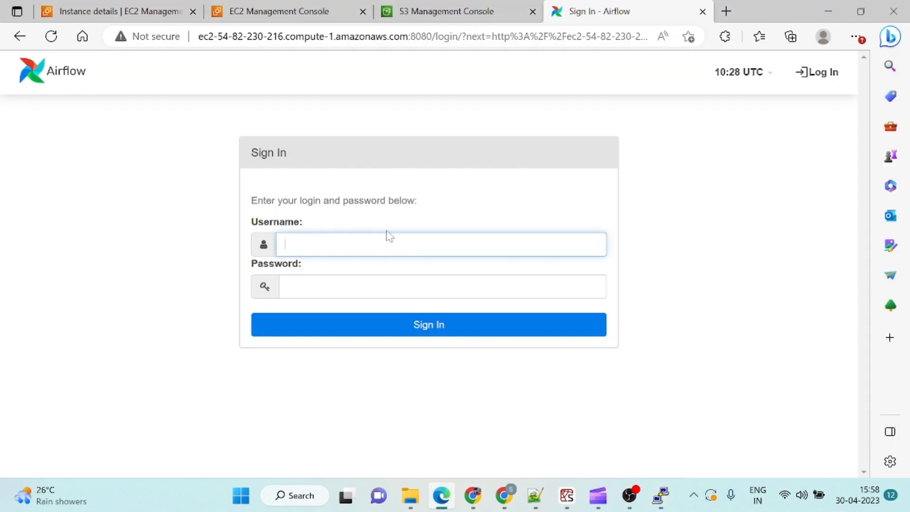
# Step: Sign in as 'admin' with the pasted generated password
pyautogui.write('admin')
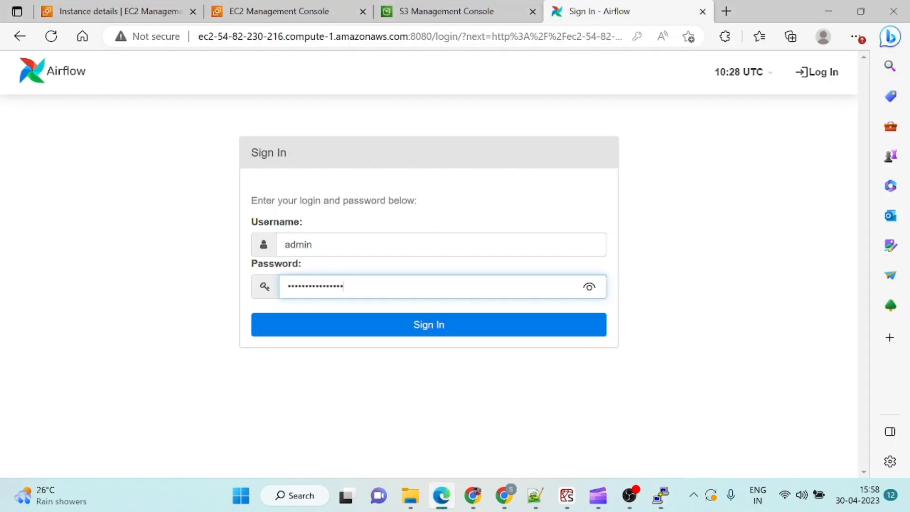
pyautogui.click(405, 324)
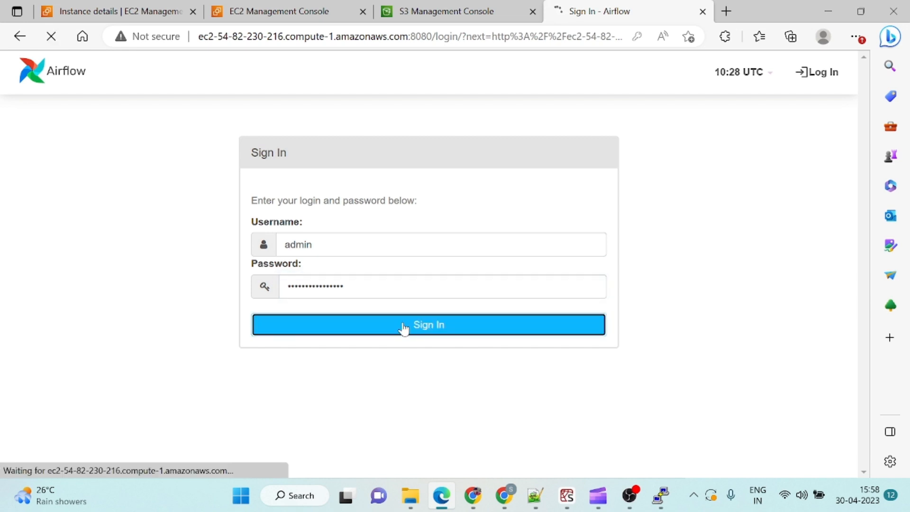
pyautogui.click(405, 324)
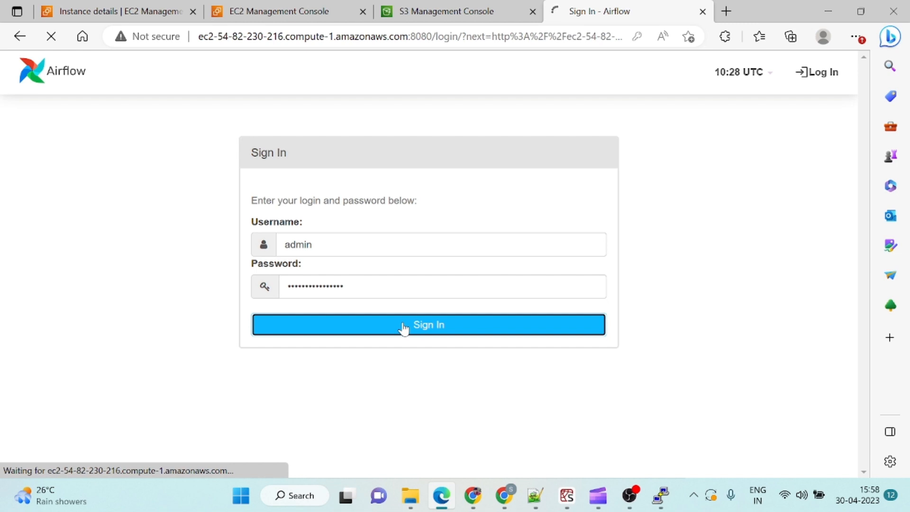